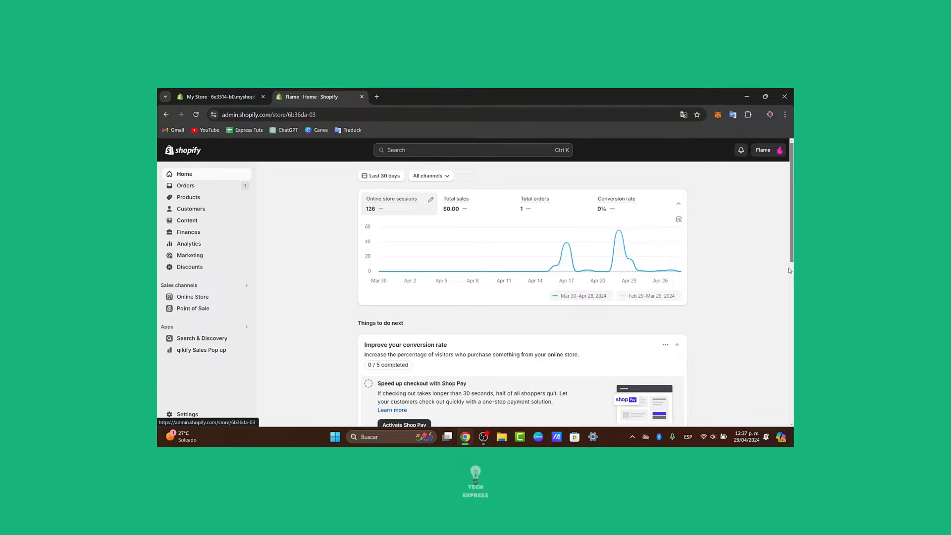
- Search the admin for 'loox' and open the Loox - Product Reviews App store listing
left_click(765, 97)
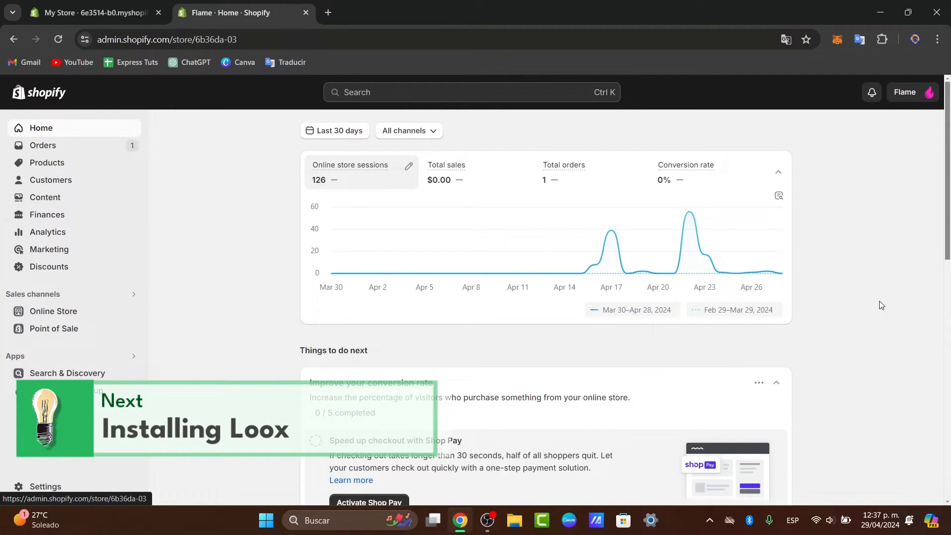
mouse_move(513, 308)
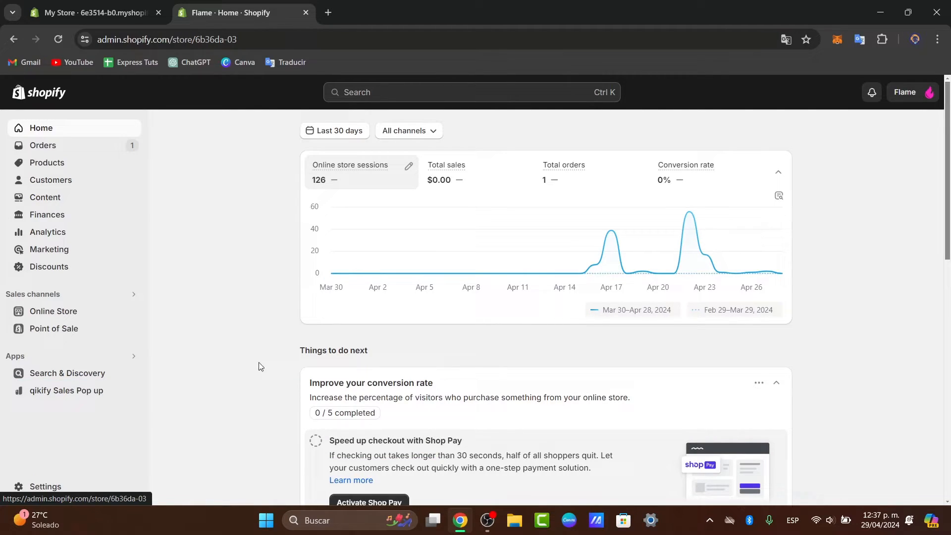
mouse_move(115, 127)
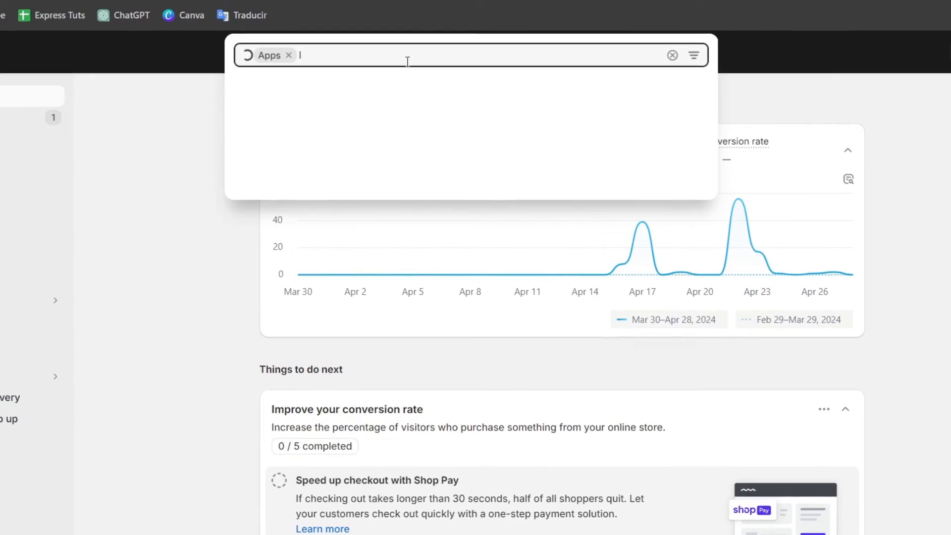
type("loox")
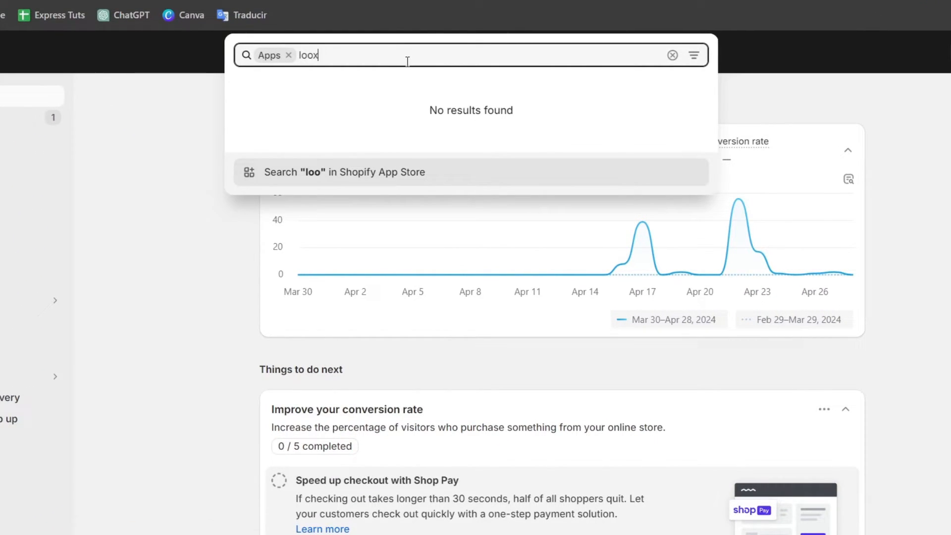
type("x")
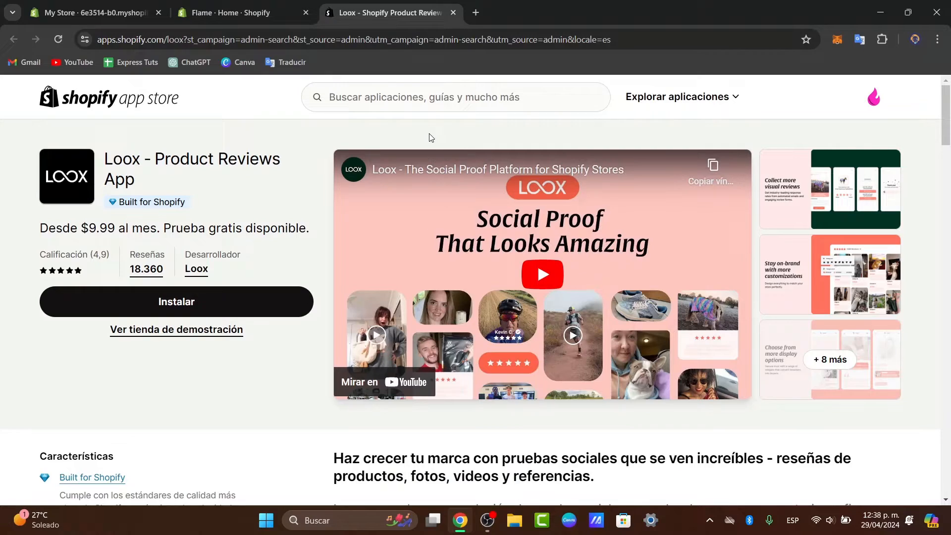
mouse_move(159, 284)
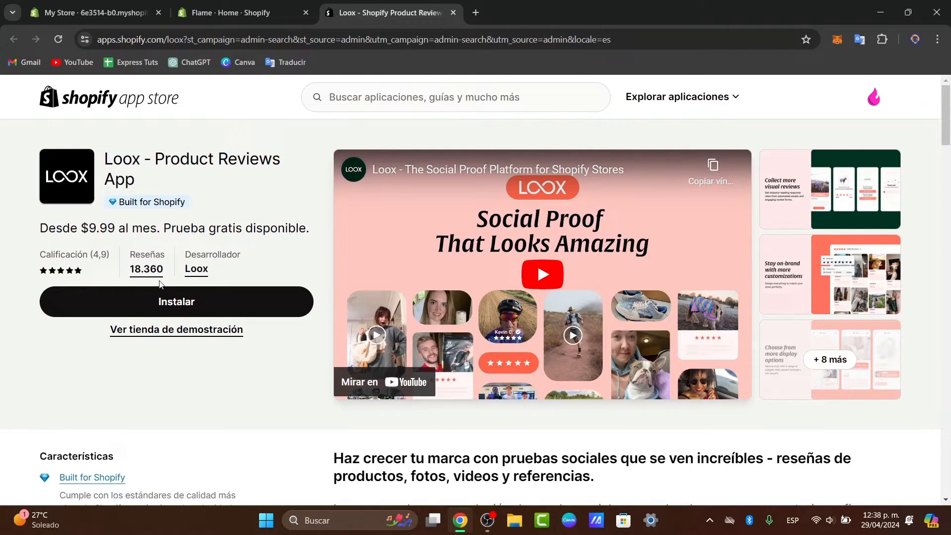
- Install Loox - Product Reviews App on the Flame store with the Instalar button
left_click(177, 302)
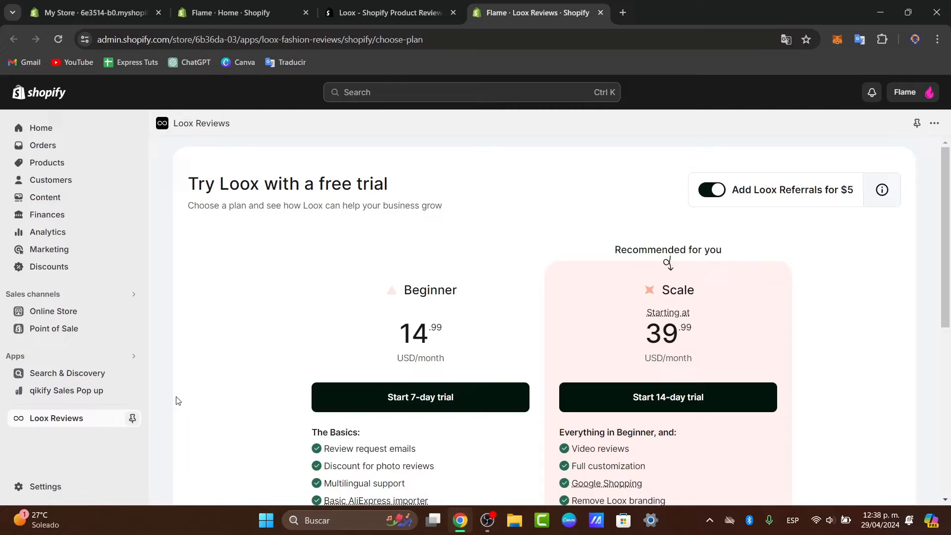
- Pin Loox Reviews in the admin sidebar
left_click(132, 419)
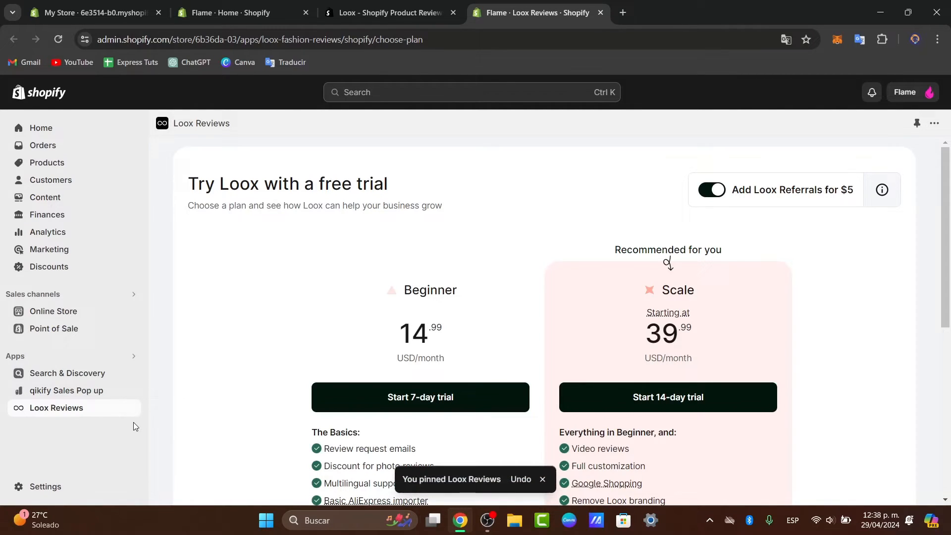
scroll("down", 3)
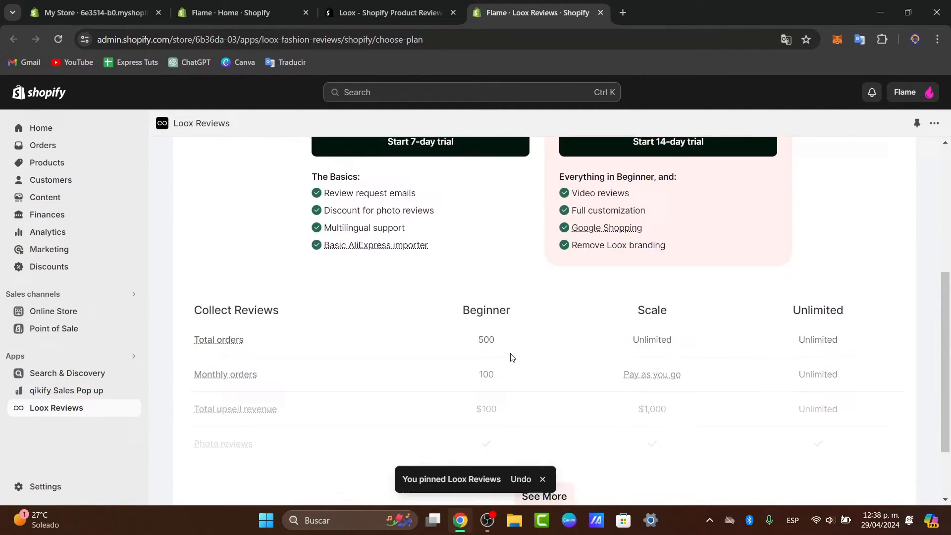
scroll("up", 3)
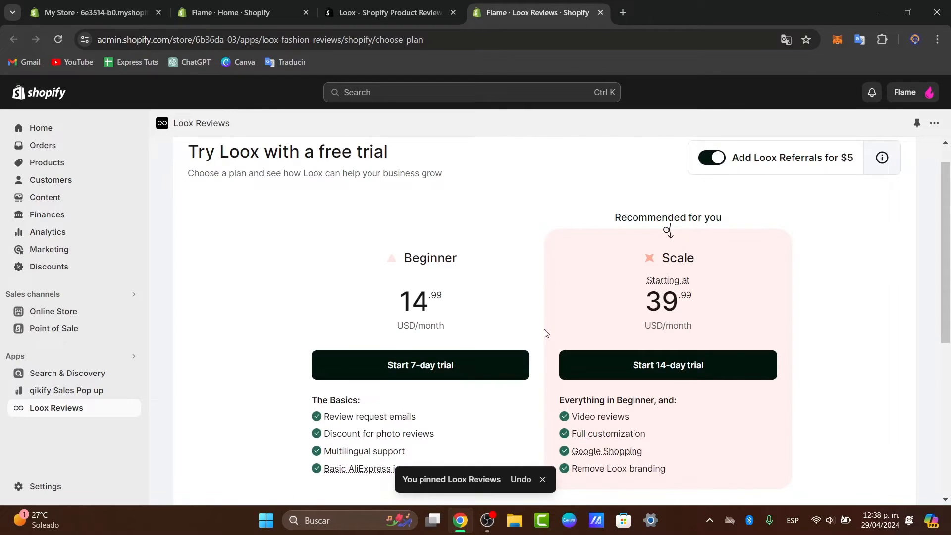
- Start and approve a Loox free-trial plan, reaching the add-Loox-to-theme prompt
left_click(419, 364)
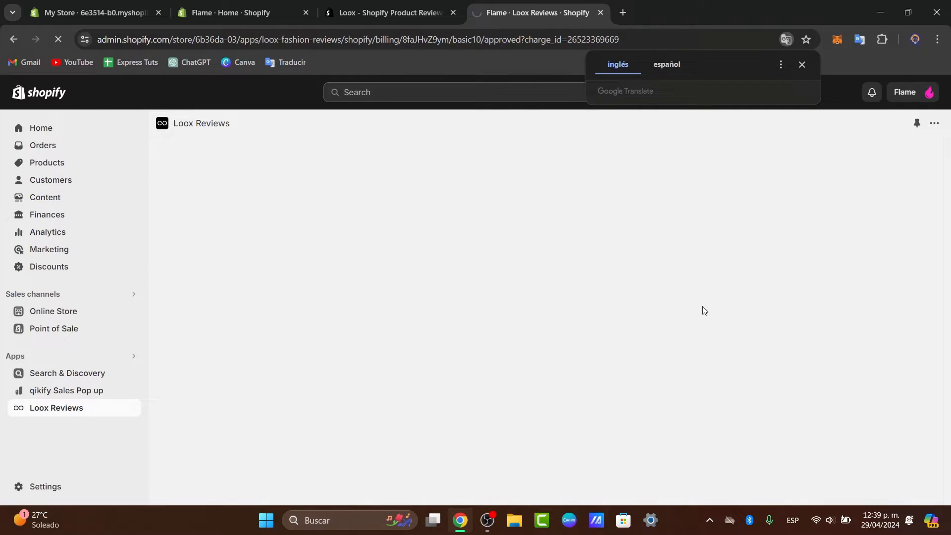
left_click(802, 65)
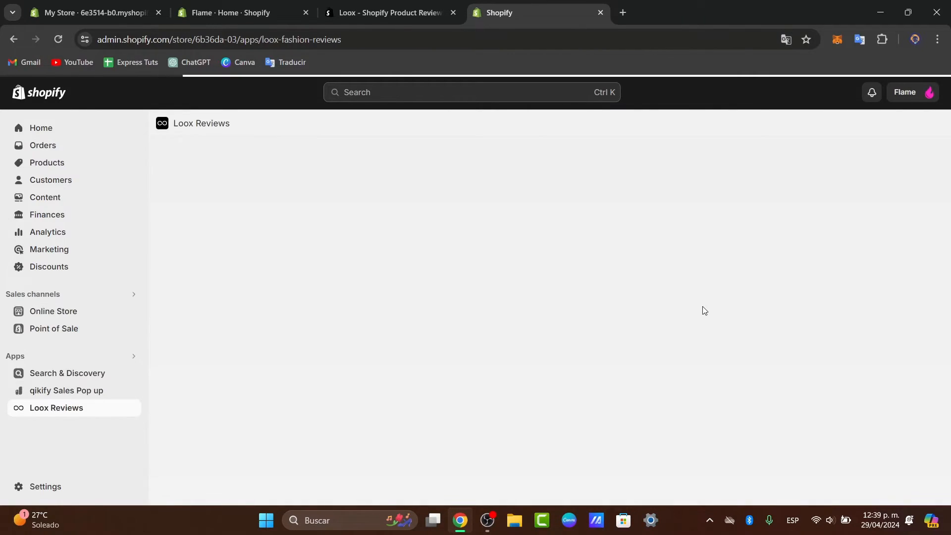
left_click(56, 407)
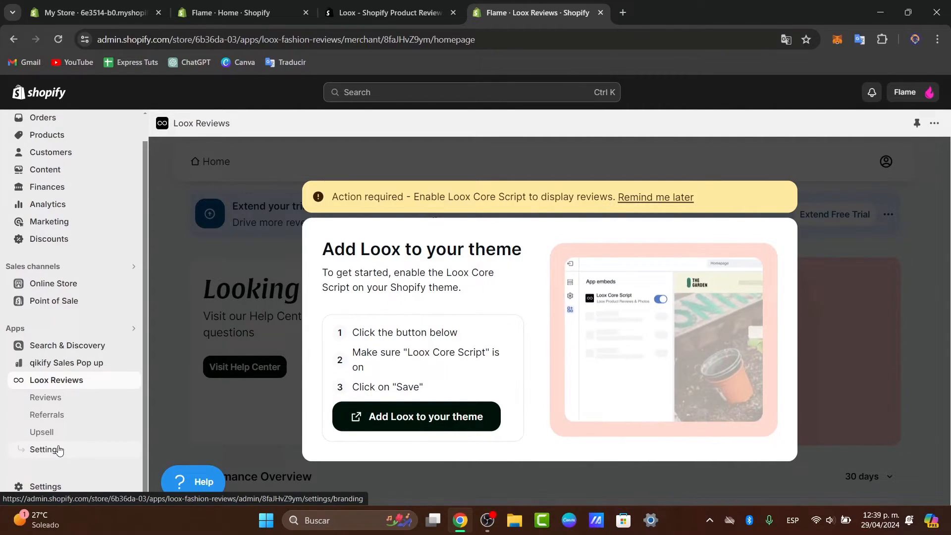
left_click(416, 416)
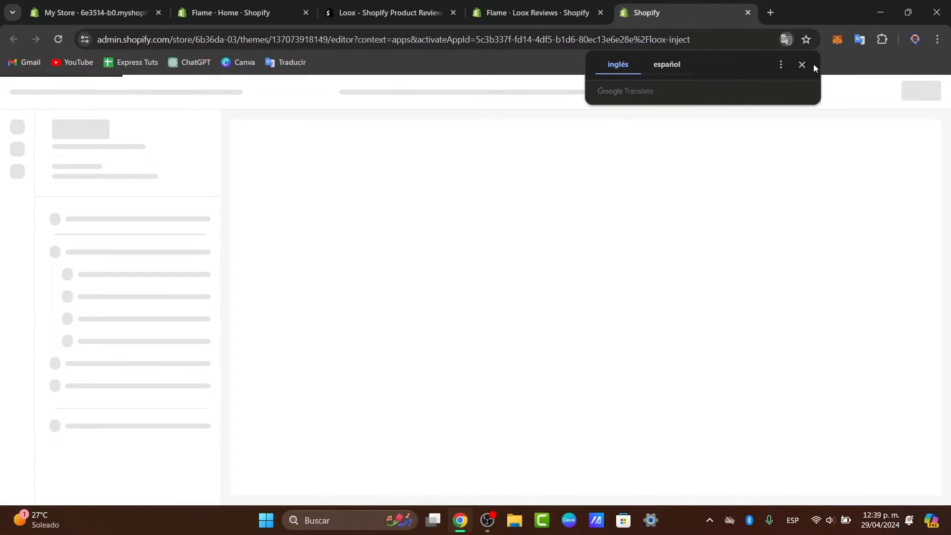
- Save the Spotlight theme with Loox Core Script enabled and return to Loox Reviews
left_click(802, 64)
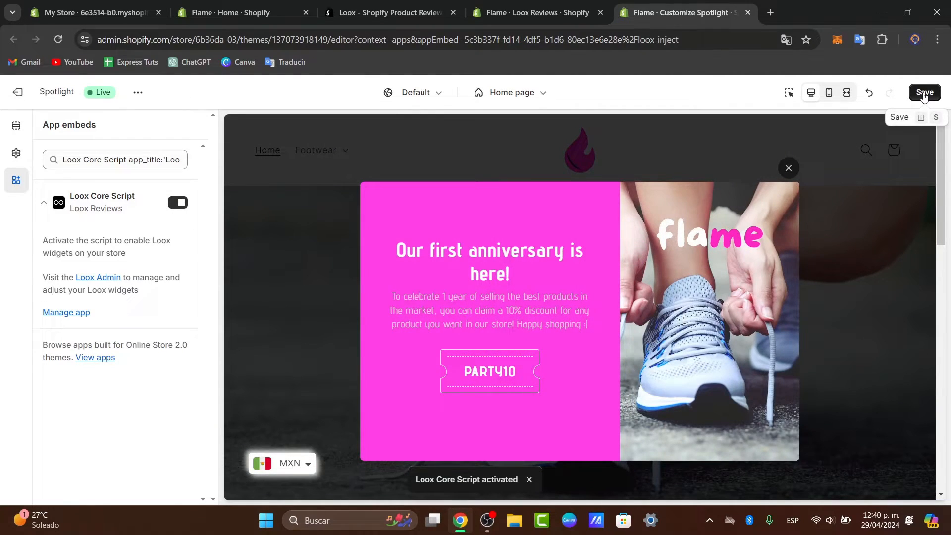
left_click(925, 92)
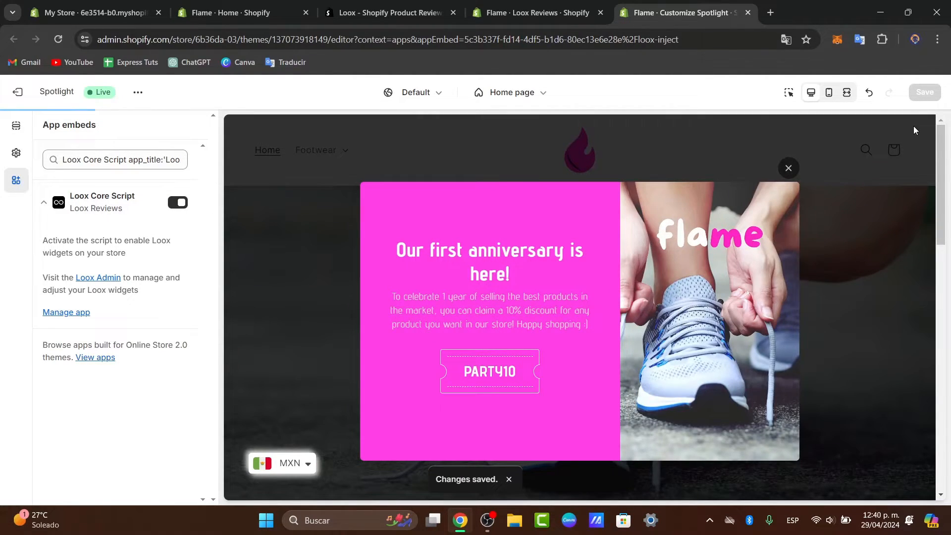
left_click(537, 12)
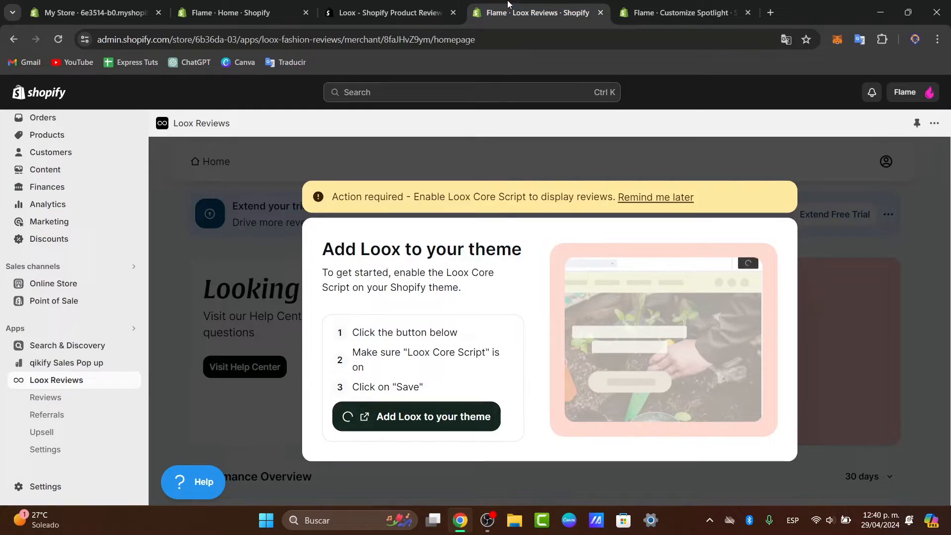
- Dismiss the setup prompt, browse Loox Settings and review import options, then return home
left_click(417, 416)
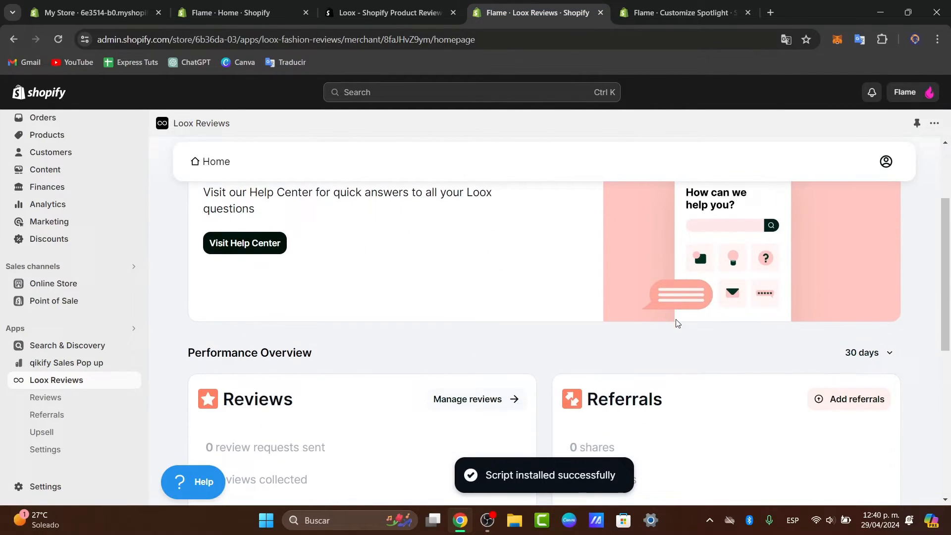
scroll("down", 3)
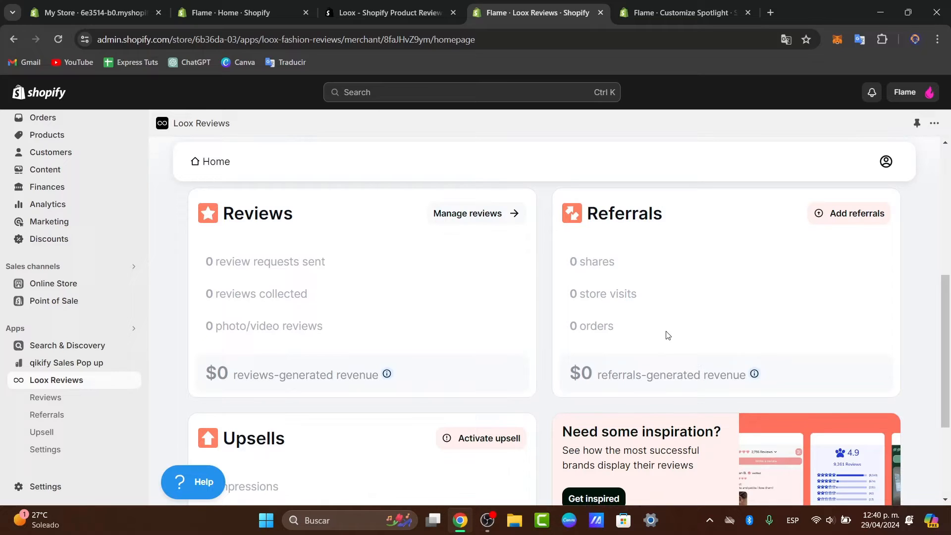
left_click(45, 449)
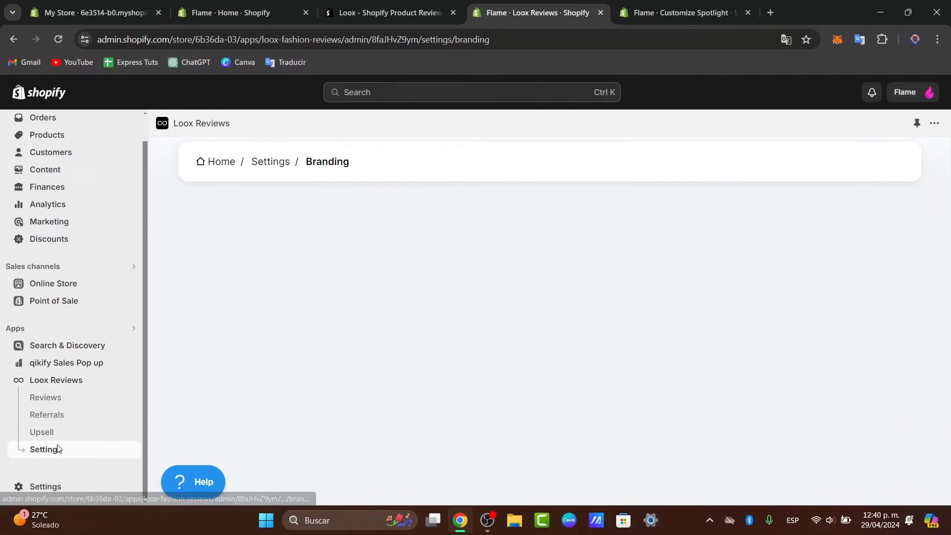
left_click(45, 449)
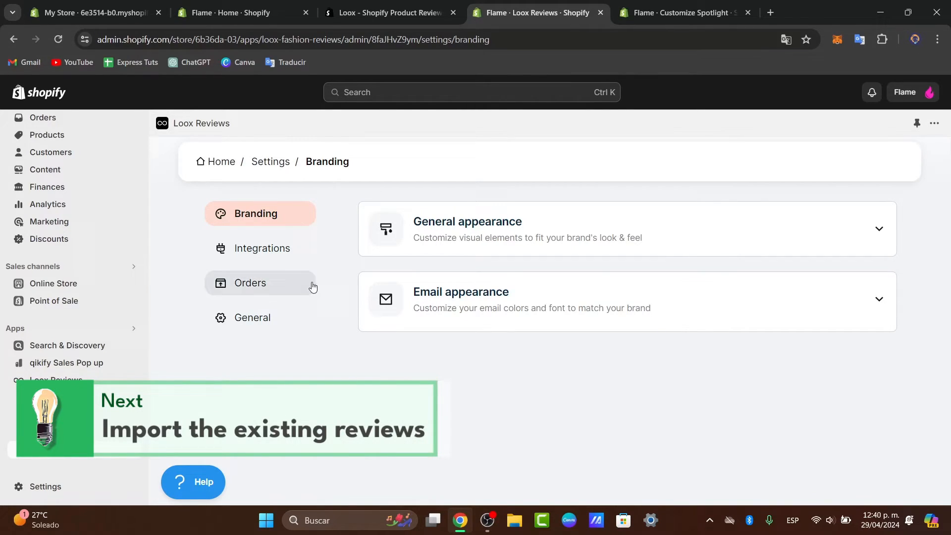
left_click(55, 380)
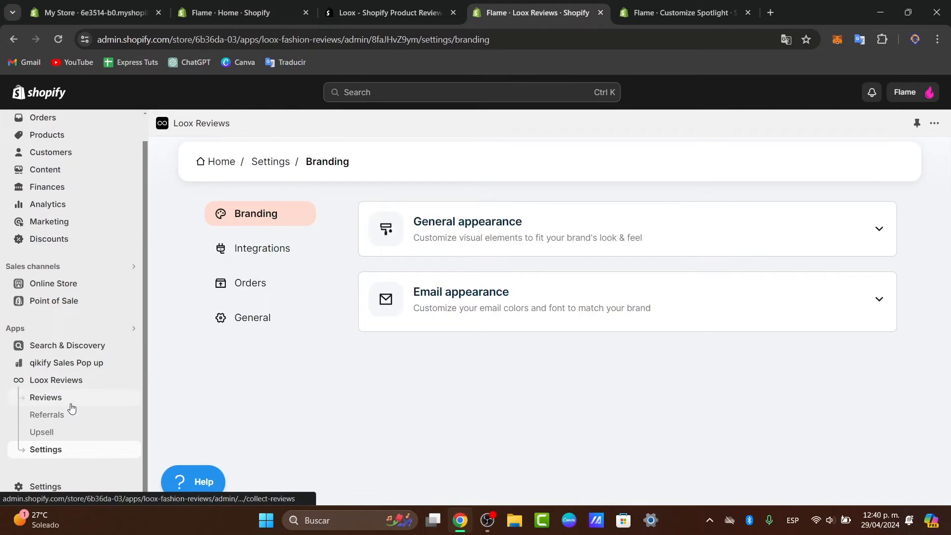
left_click(45, 397)
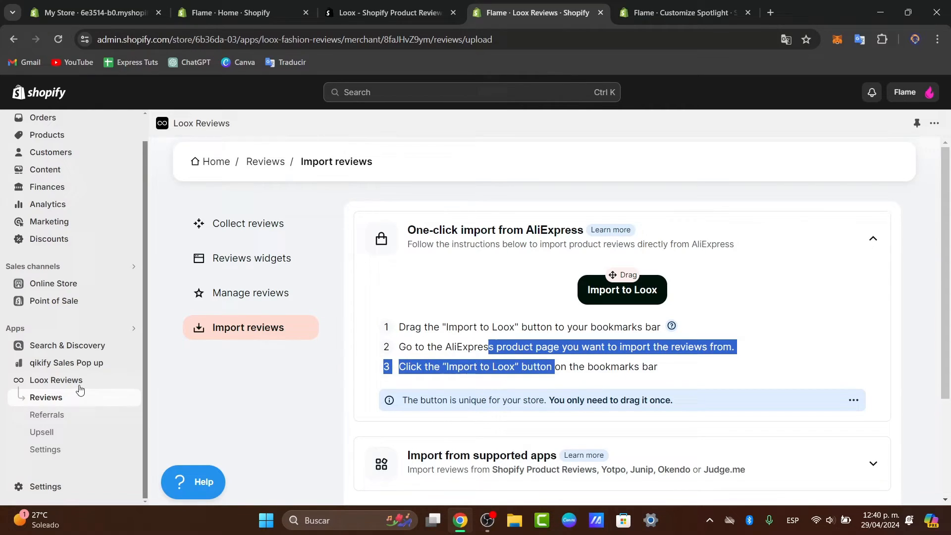
left_click(56, 380)
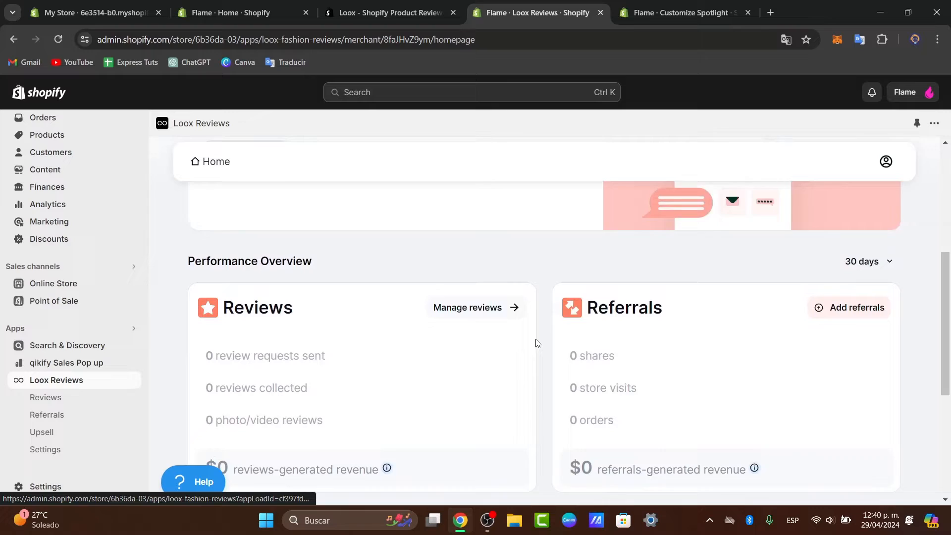
- Browse the Collect reviews options for managing new reviews, then open the Upsell setup page
scroll("up", 3)
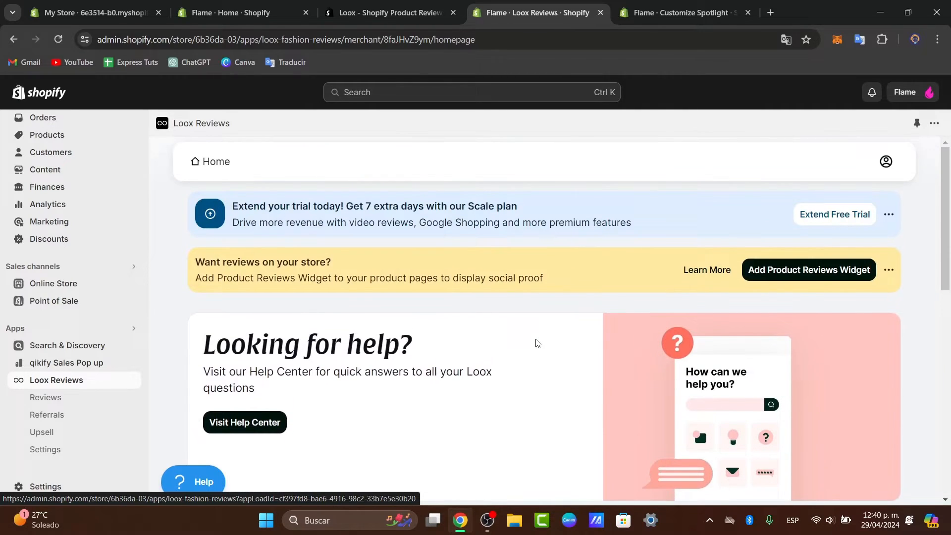
left_click(46, 397)
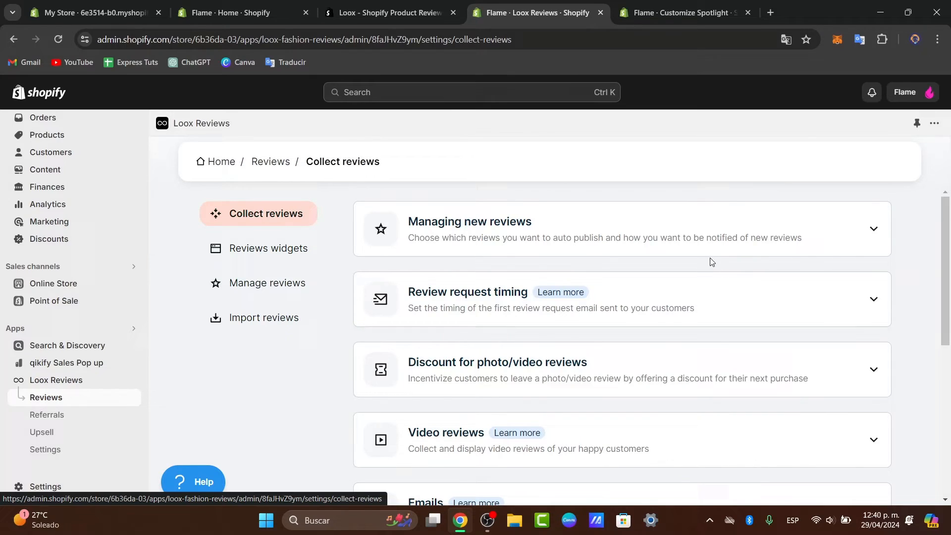
left_click(469, 229)
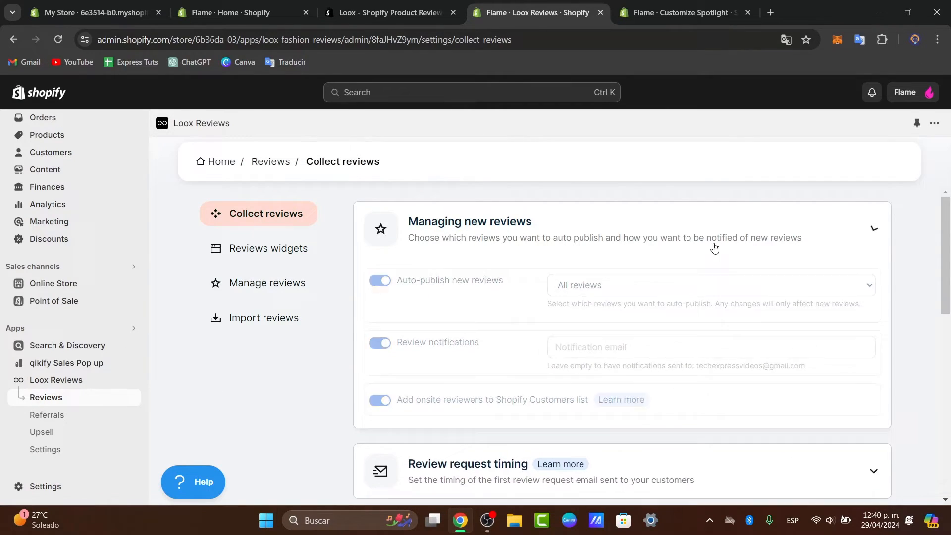
scroll("down", 3)
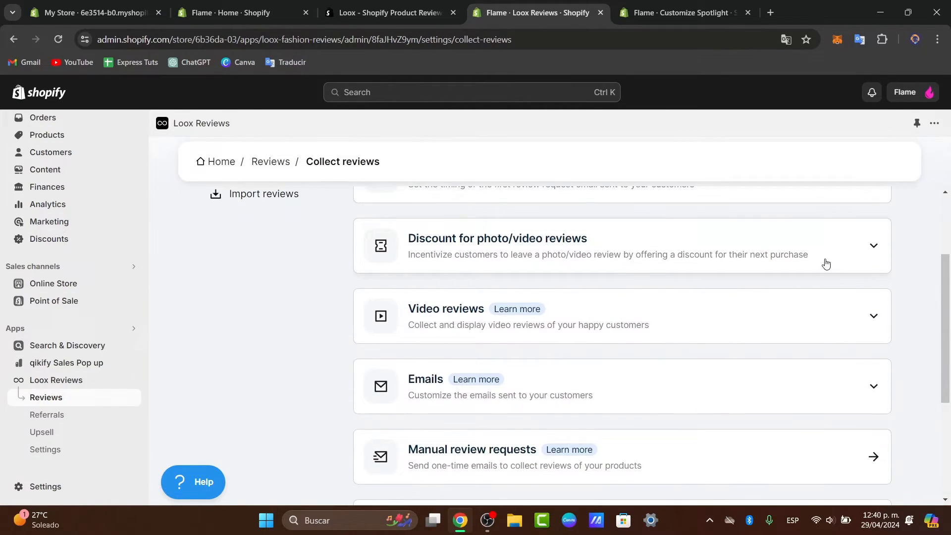
scroll("down", 3)
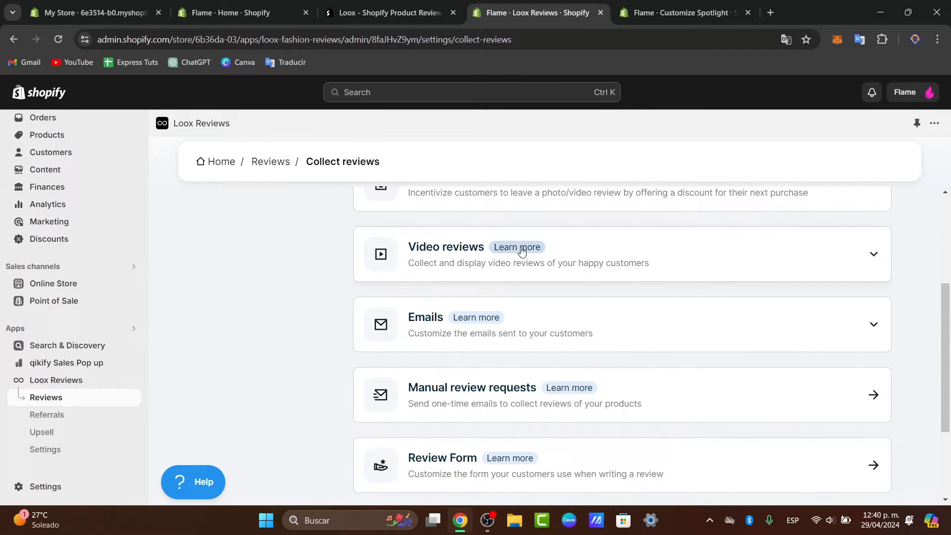
scroll("down", 3)
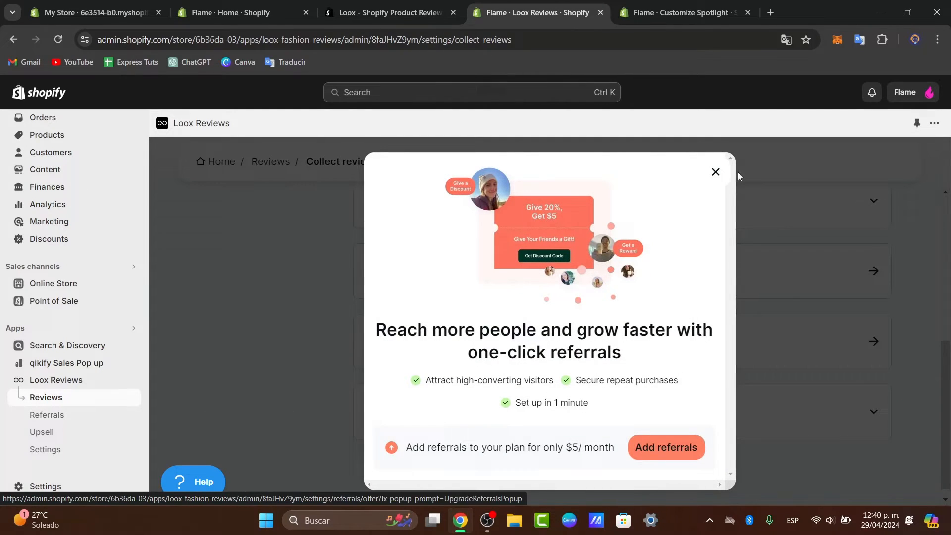
left_click(716, 172)
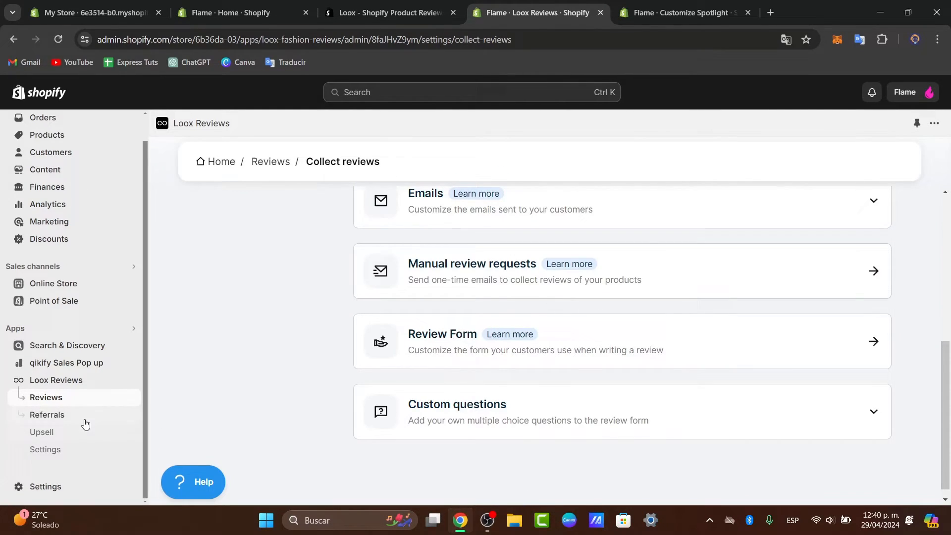
left_click(41, 432)
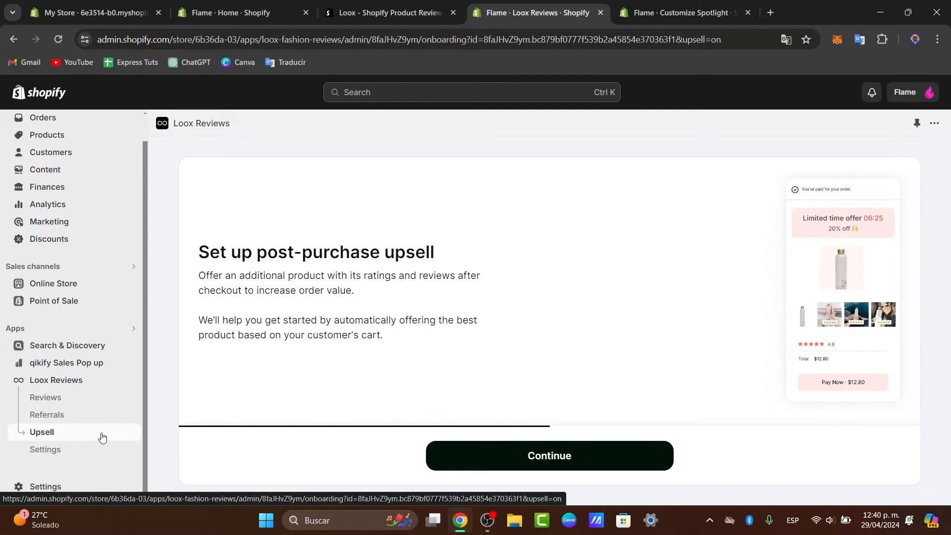
mouse_move(92, 443)
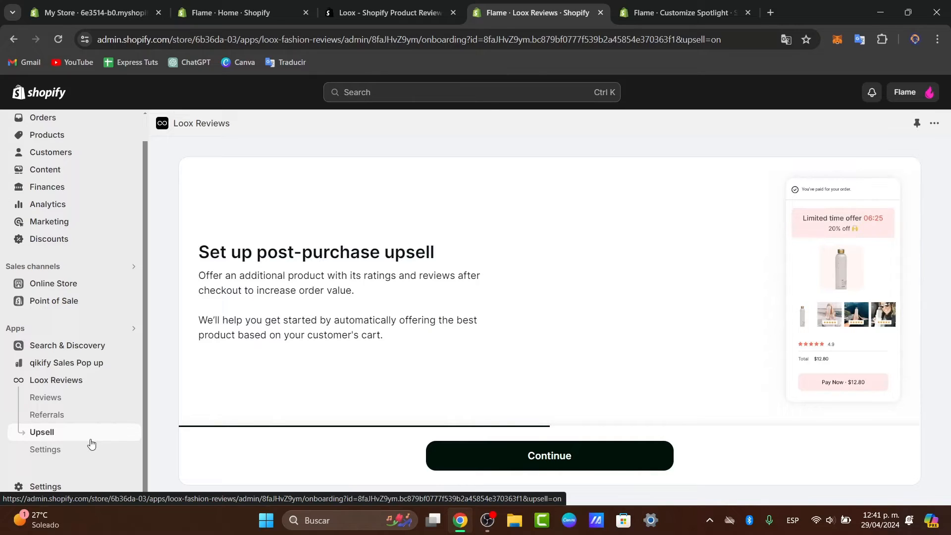
mouse_move(86, 445)
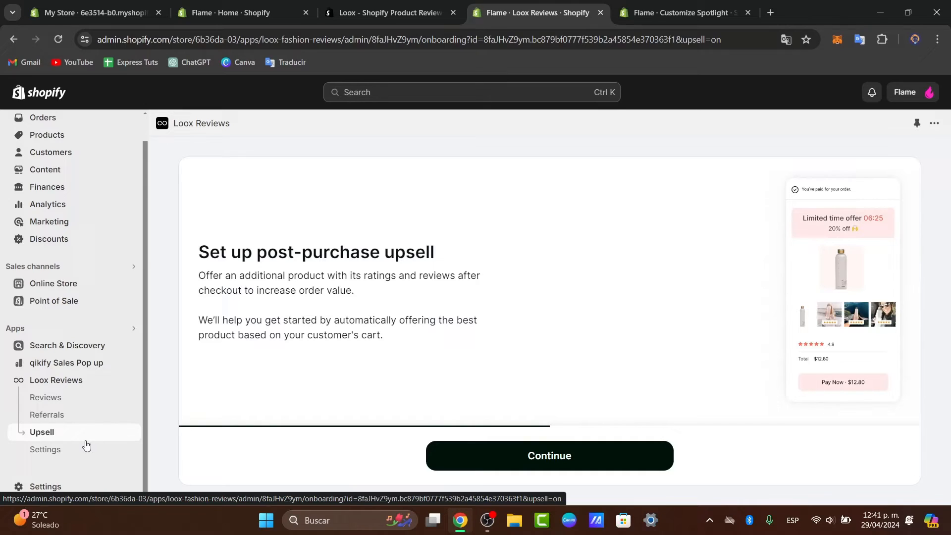
mouse_move(85, 368)
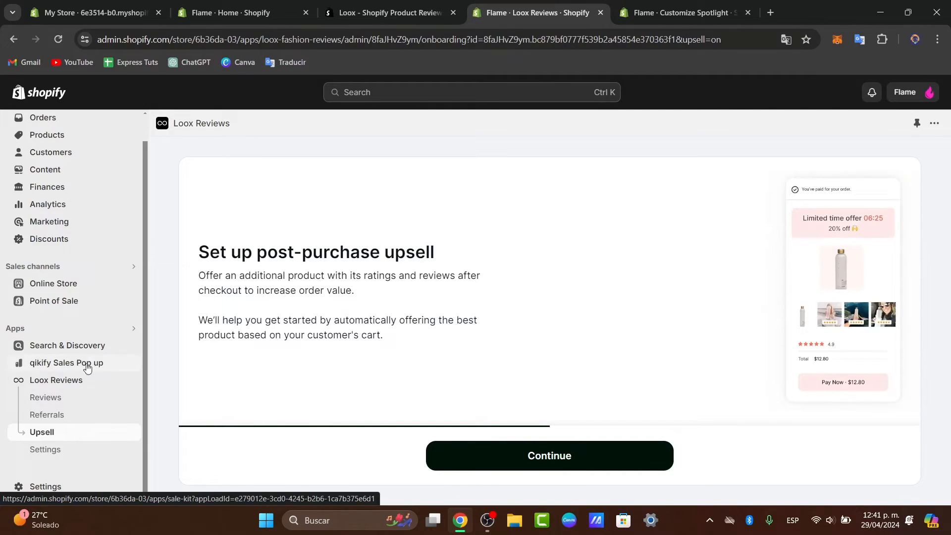
- Switch to the Customize Spotlight tab showing the enabled Loox Core Script embed
left_click(677, 12)
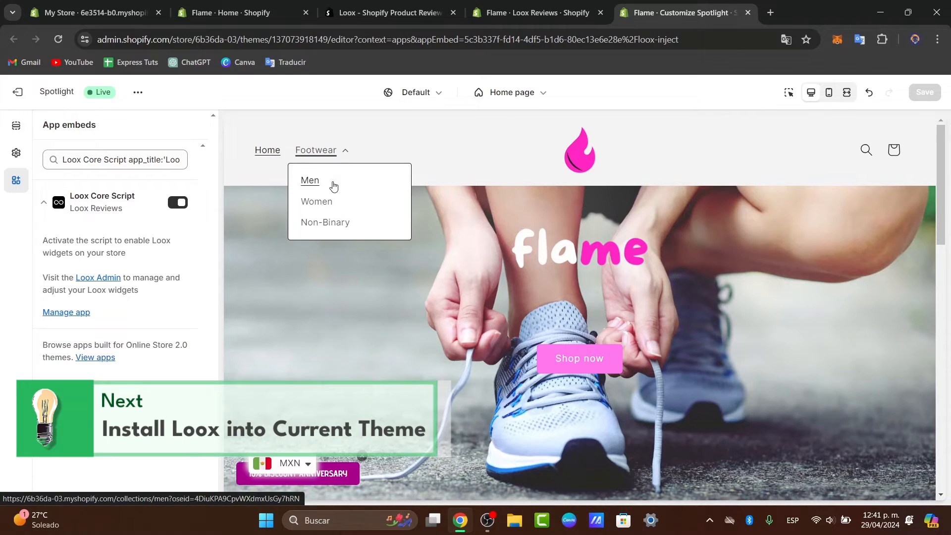
- Preview a men's footwear product page in the theme editor
left_click(310, 180)
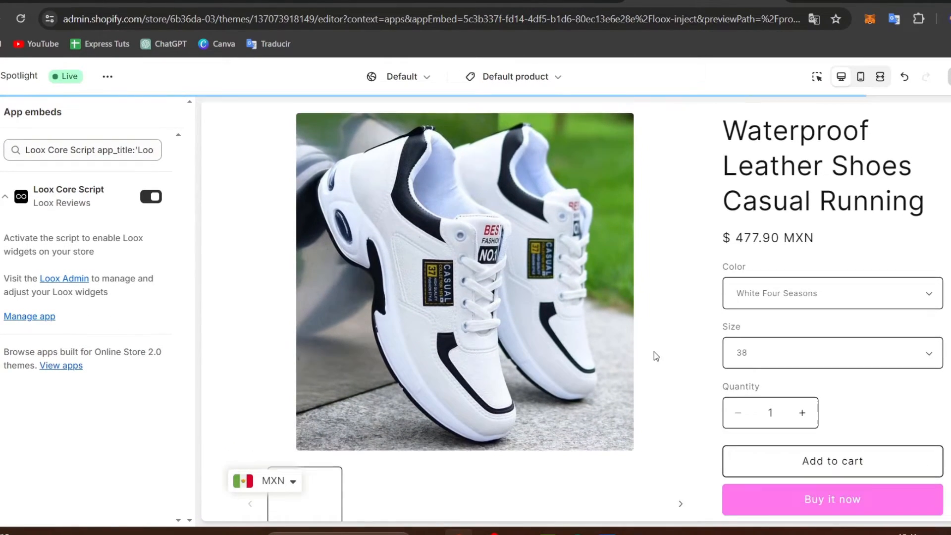
scroll("down", 3)
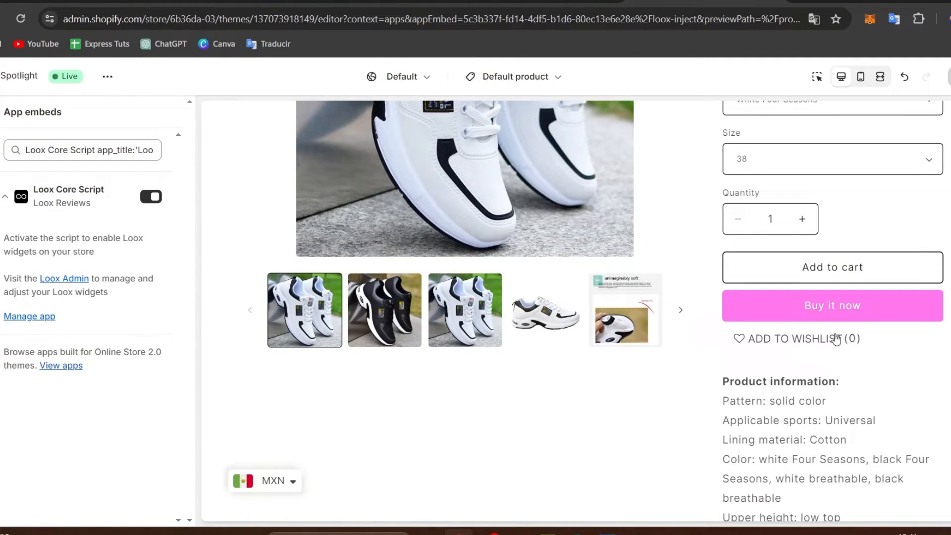
scroll("down", 3)
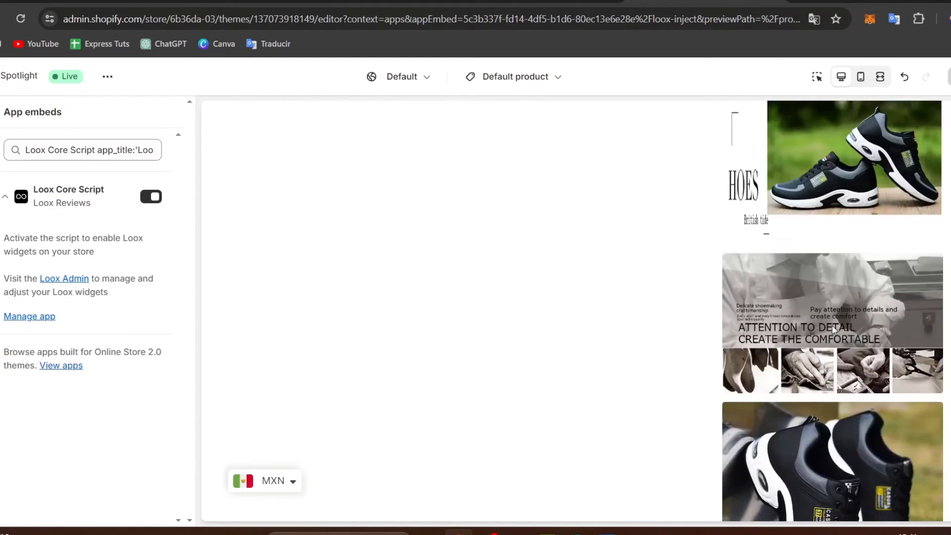
scroll("down", 3)
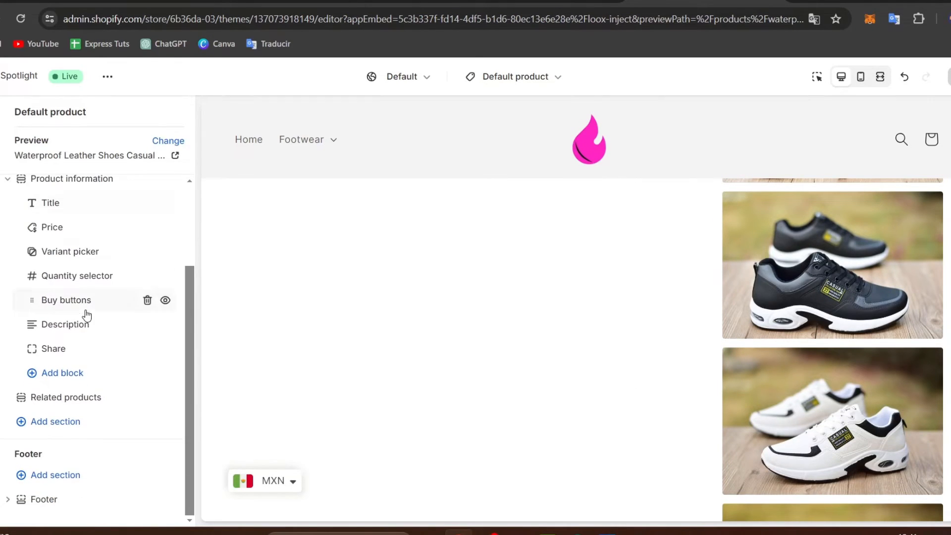
- Add the Loox Trust Badge and Rating Widget app blocks under Product information
left_click(62, 373)
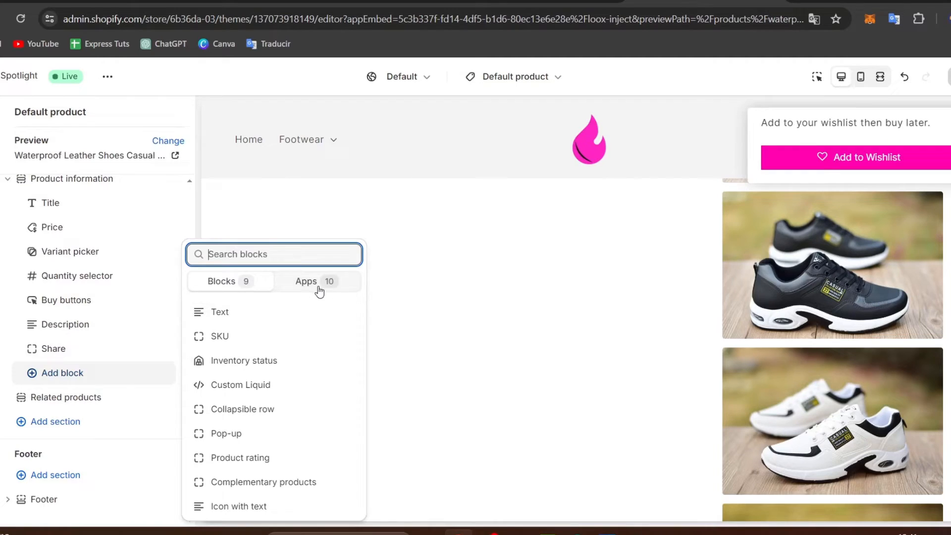
left_click(306, 281)
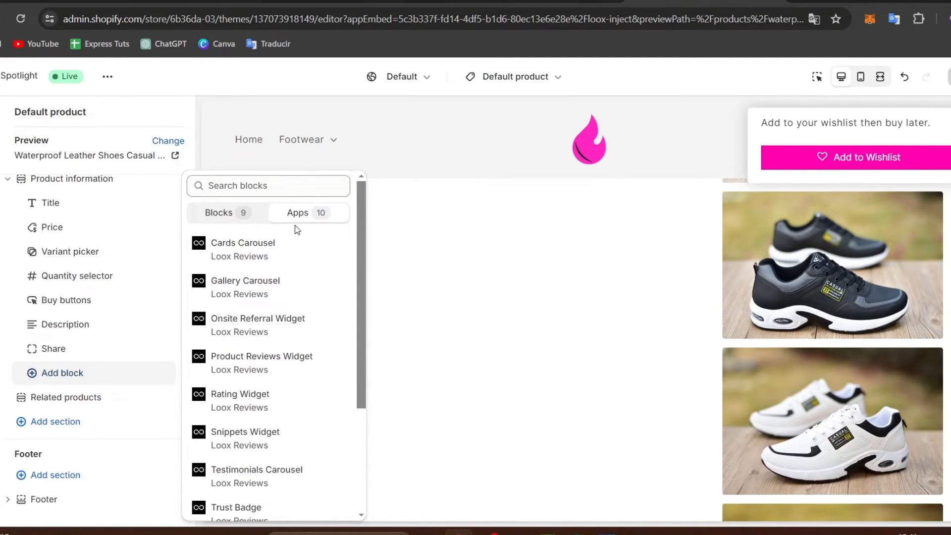
mouse_move(289, 257)
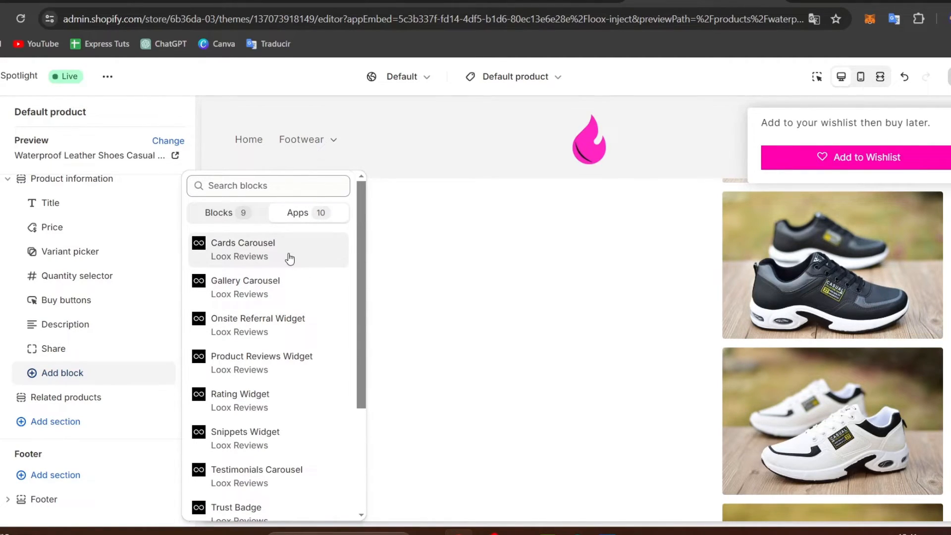
mouse_move(298, 288)
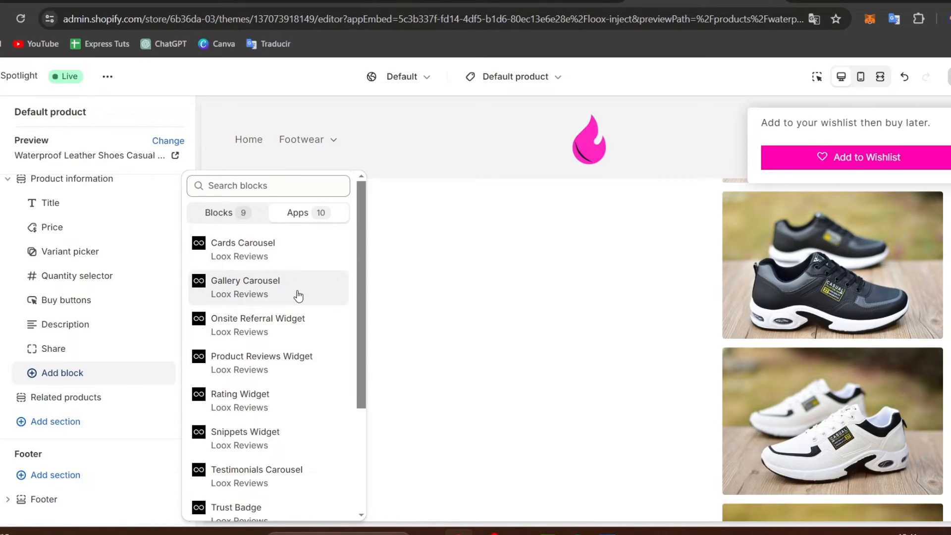
mouse_move(313, 361)
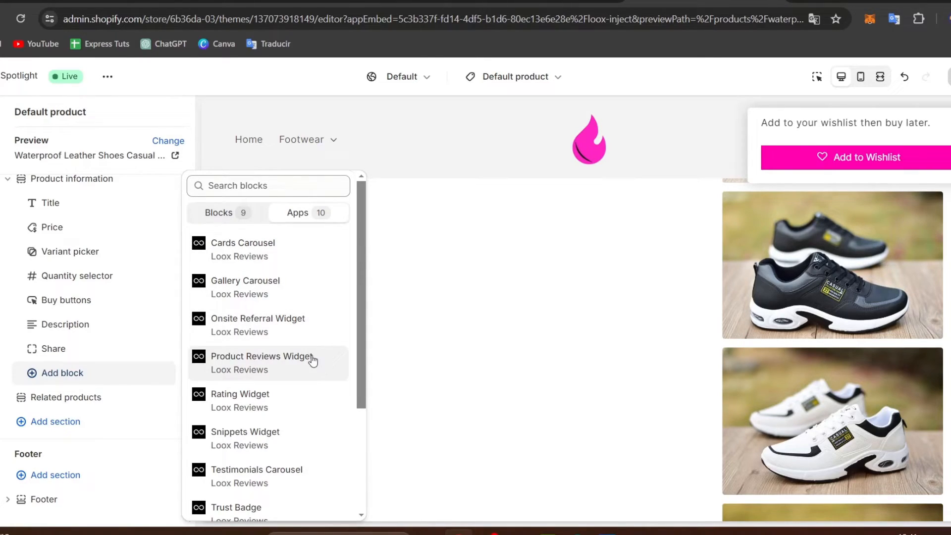
mouse_move(293, 400)
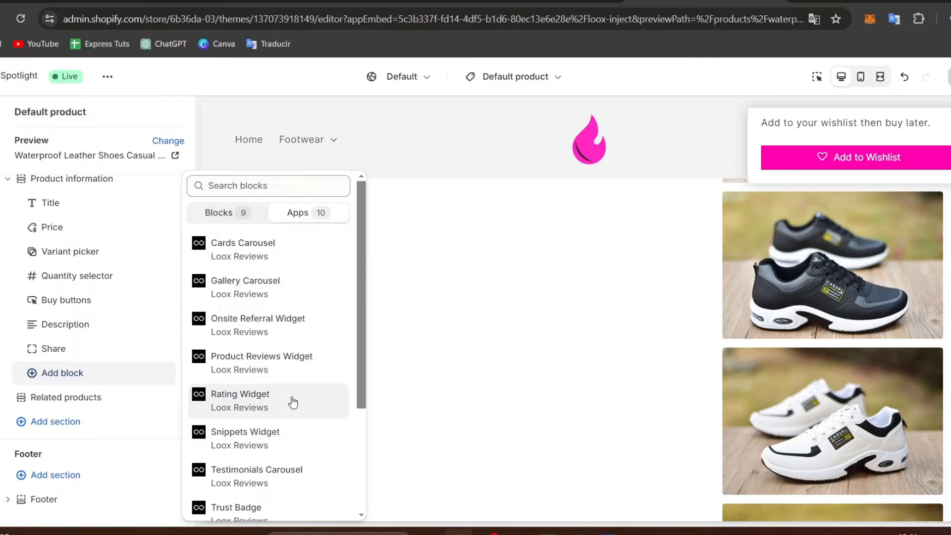
scroll("down", 3)
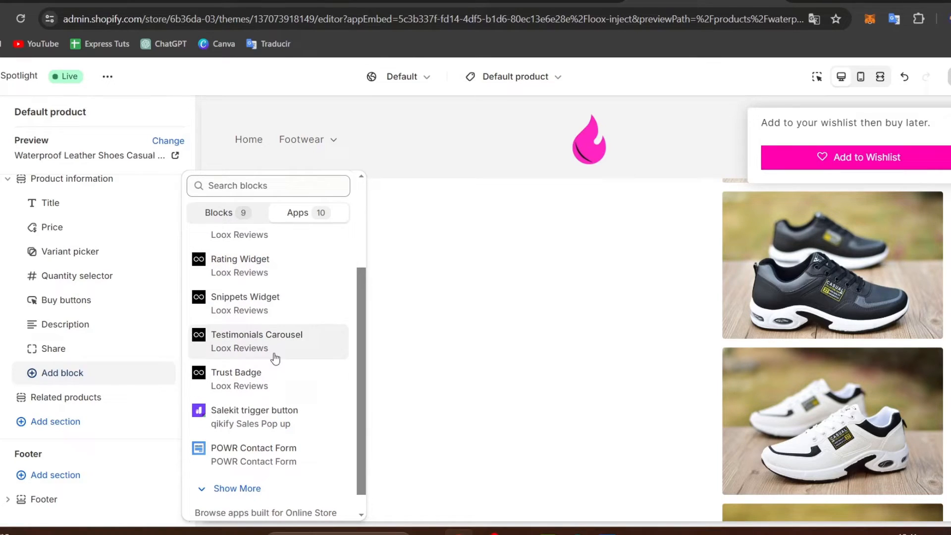
left_click(236, 372)
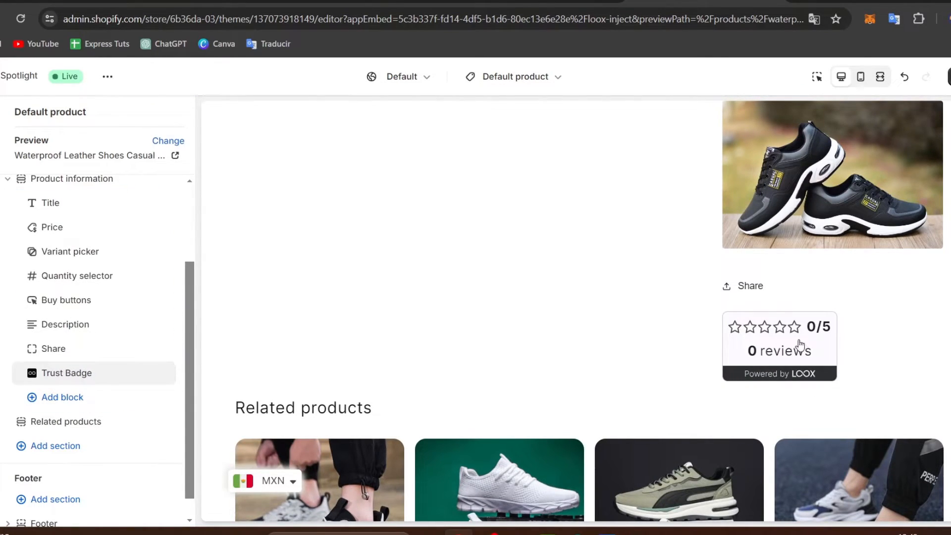
mouse_move(490, 359)
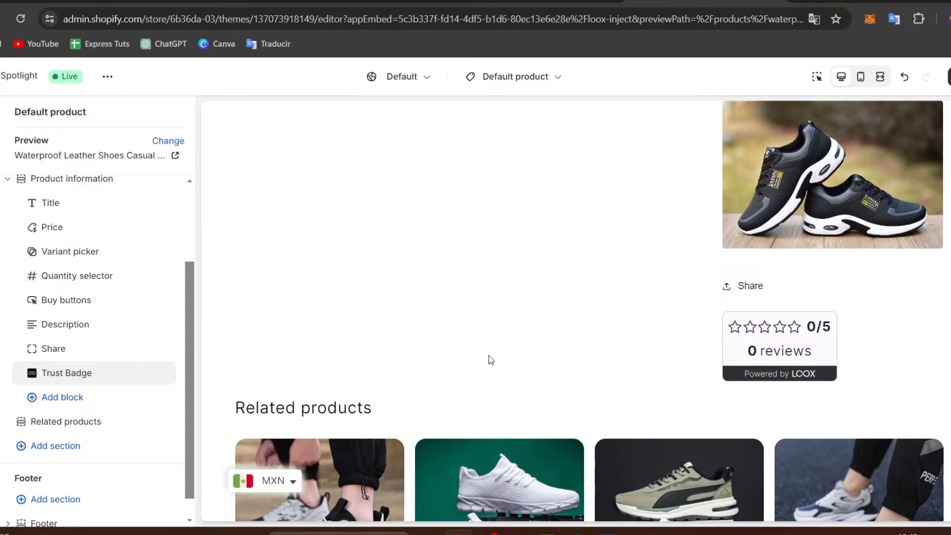
left_click(62, 397)
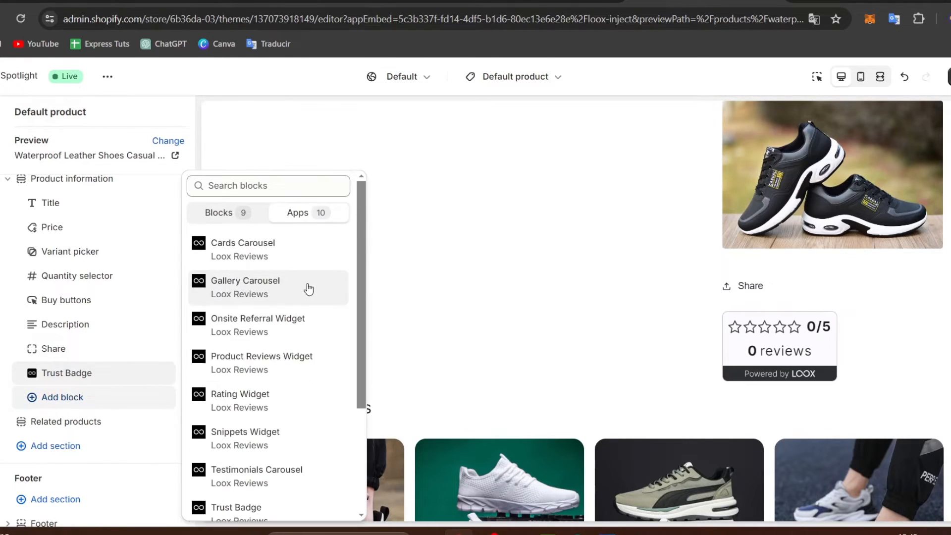
left_click(239, 394)
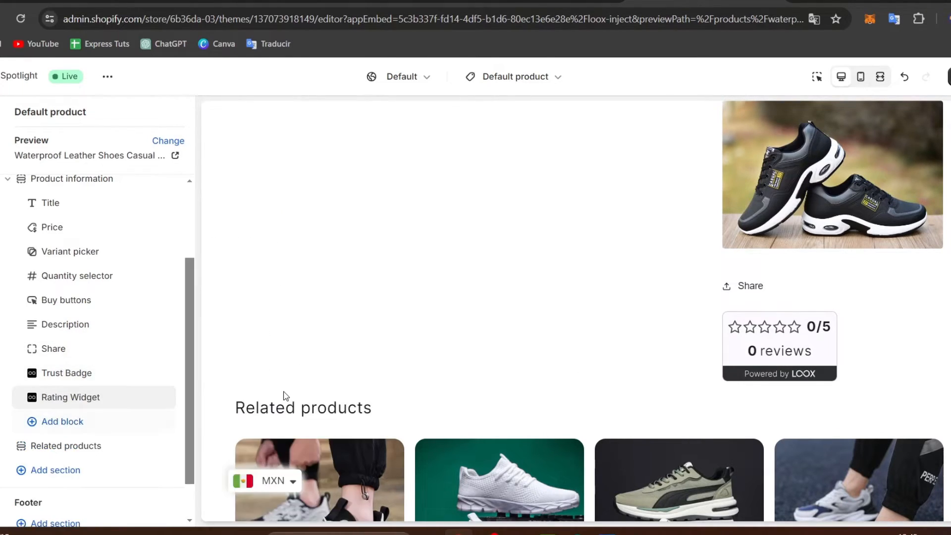
- Save the template with the rating under the title, then open the Men footwear Waterproof Leather Shoes page
scroll("down", 3)
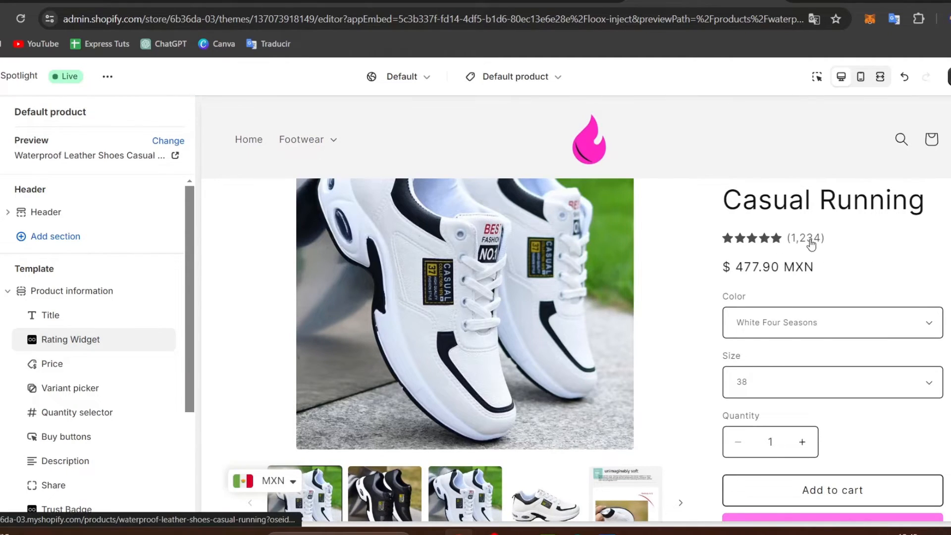
mouse_move(771, 262)
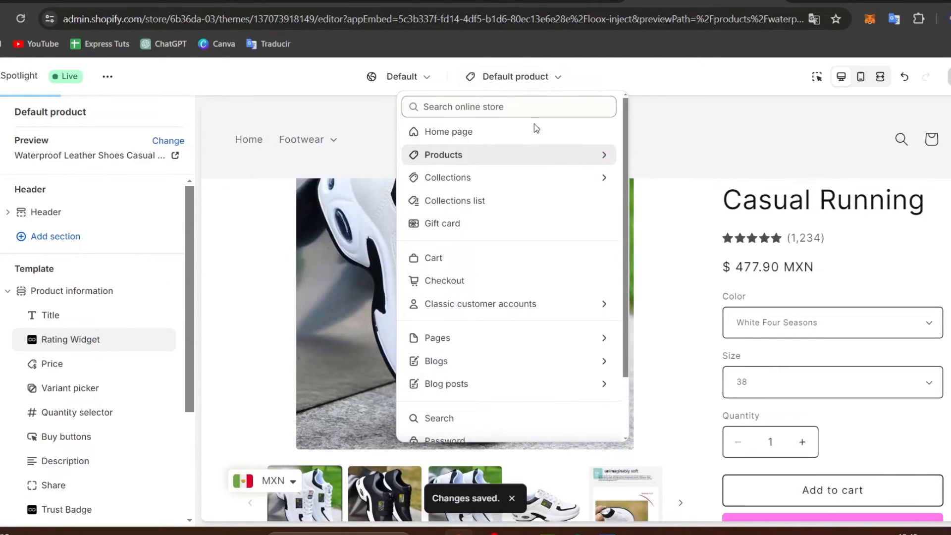
left_click(443, 154)
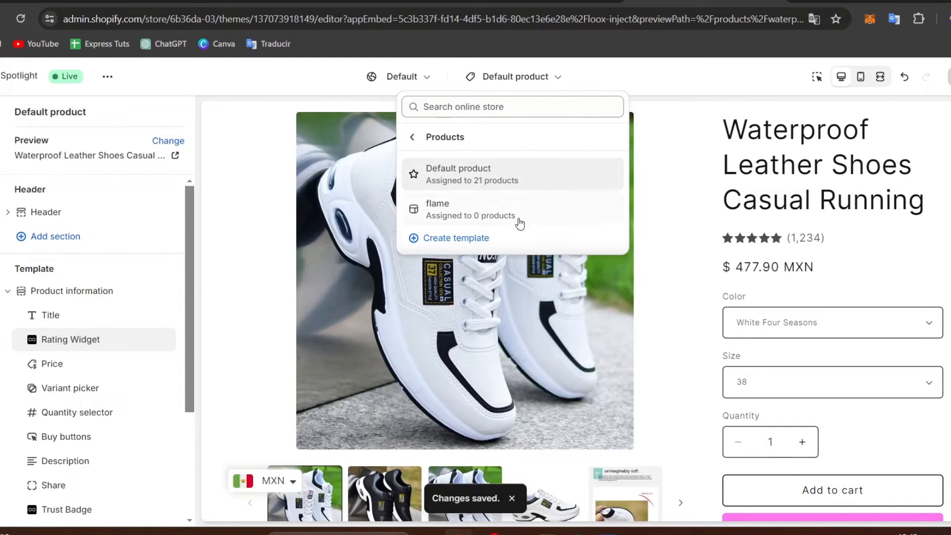
mouse_move(500, 195)
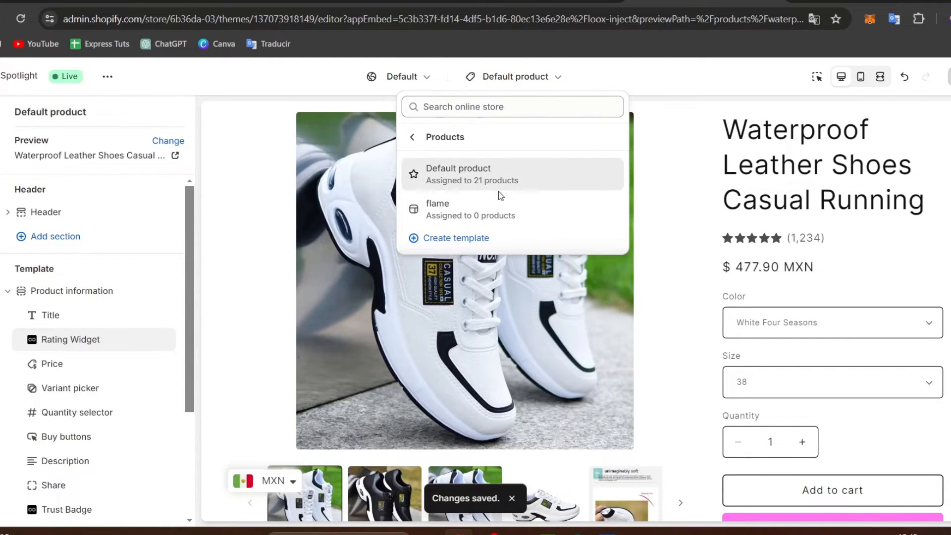
mouse_move(475, 181)
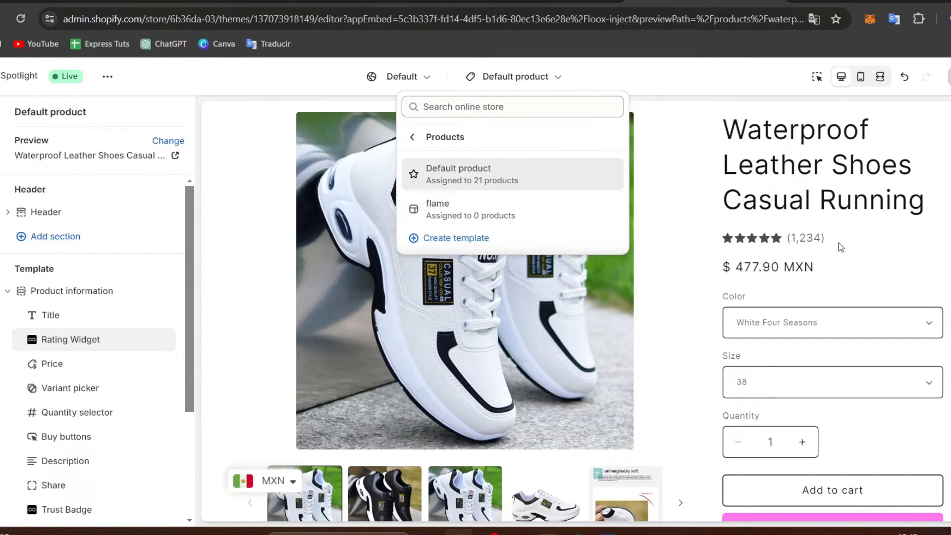
mouse_move(815, 259)
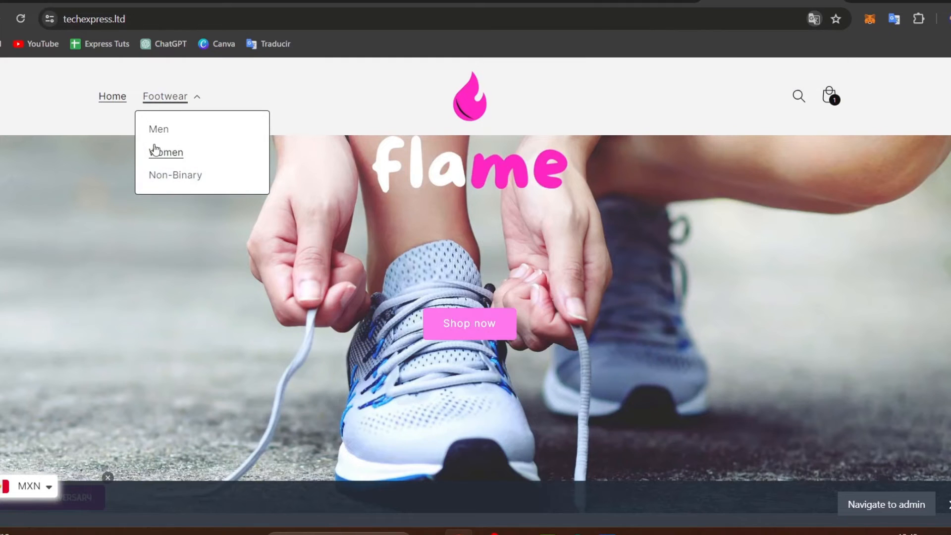
left_click(159, 128)
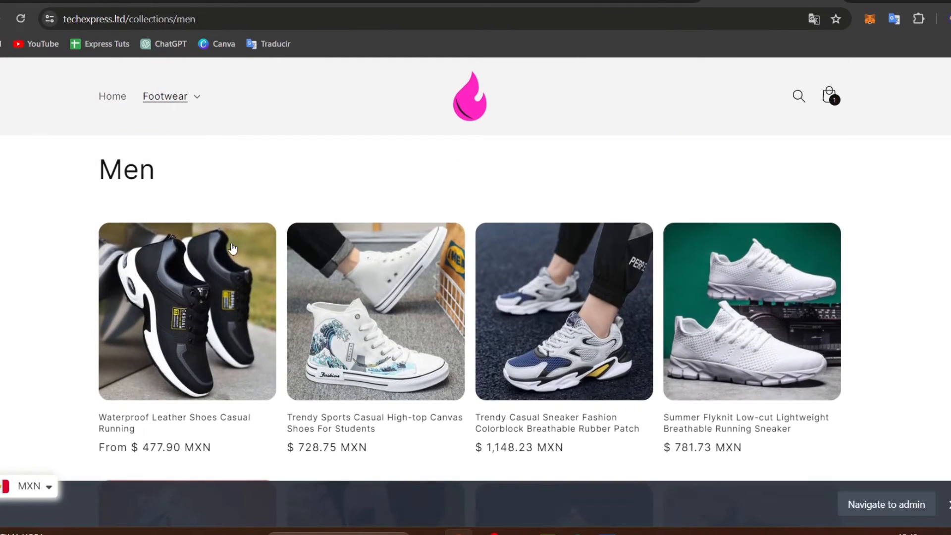
left_click(187, 311)
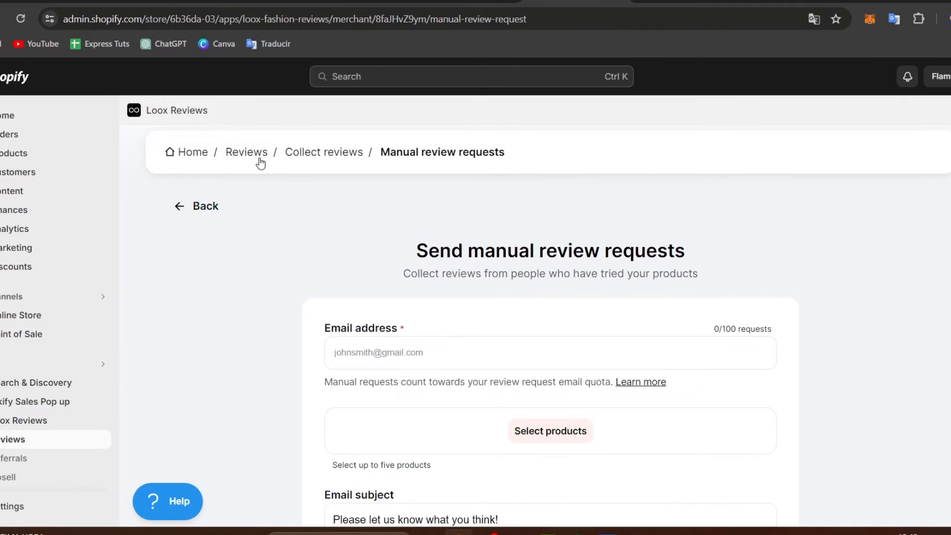
mouse_move(13, 439)
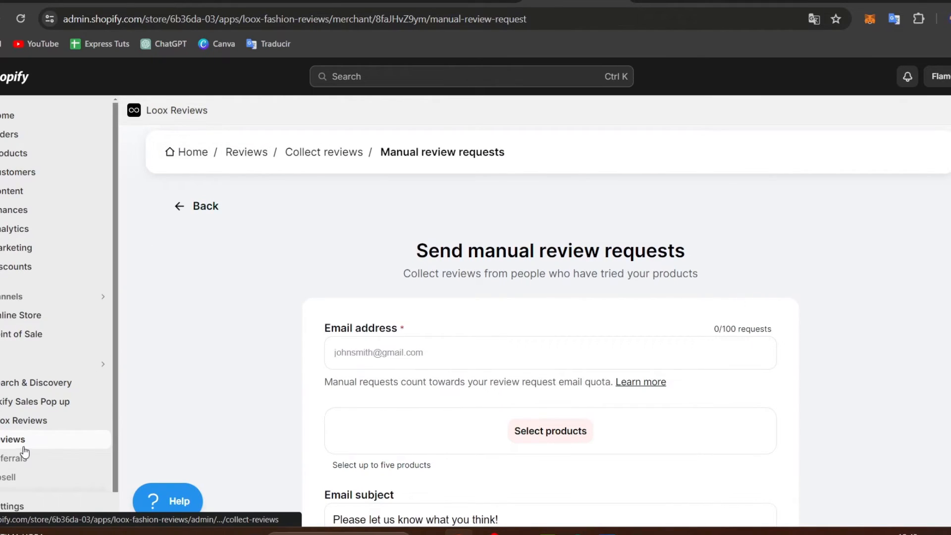
mouse_move(736, 213)
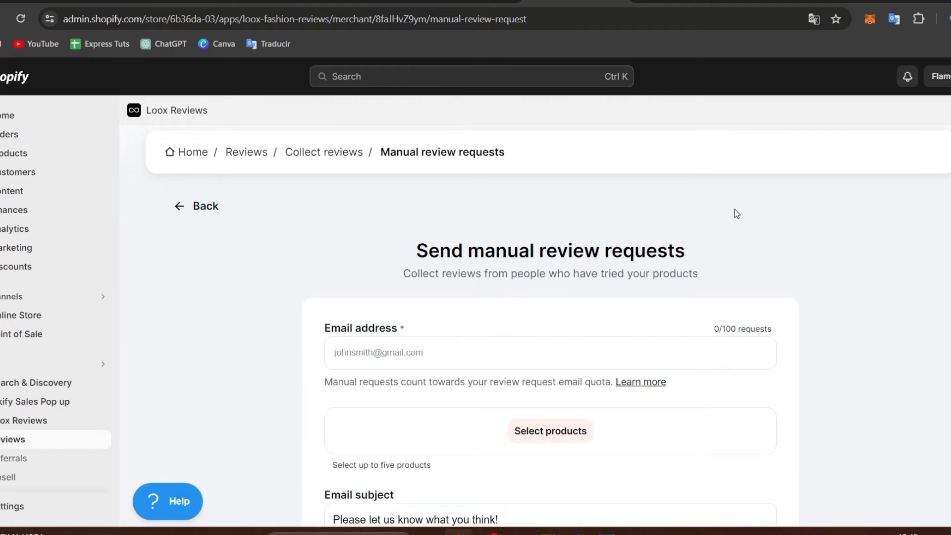
- Leave Manual review requests for Collect reviews and open the Import reviews page
scroll("down", 3)
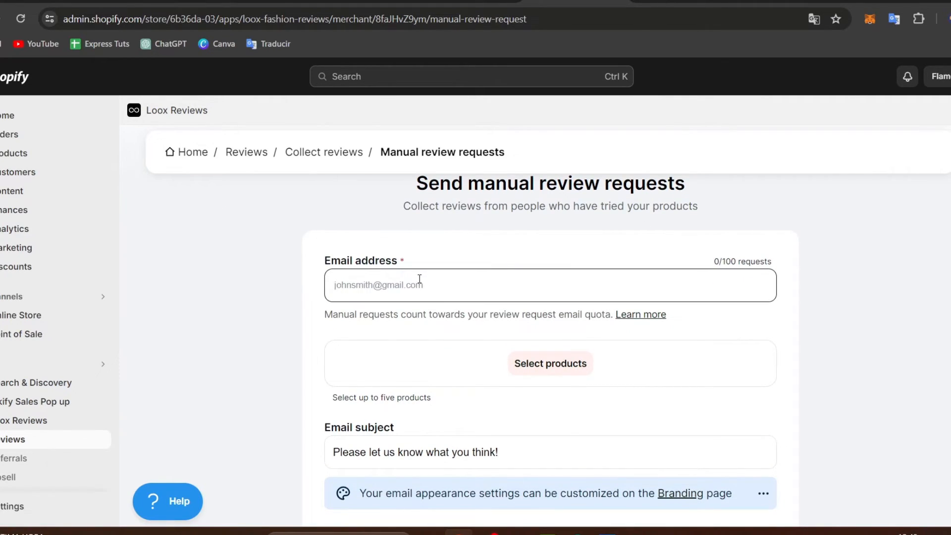
scroll("down", 3)
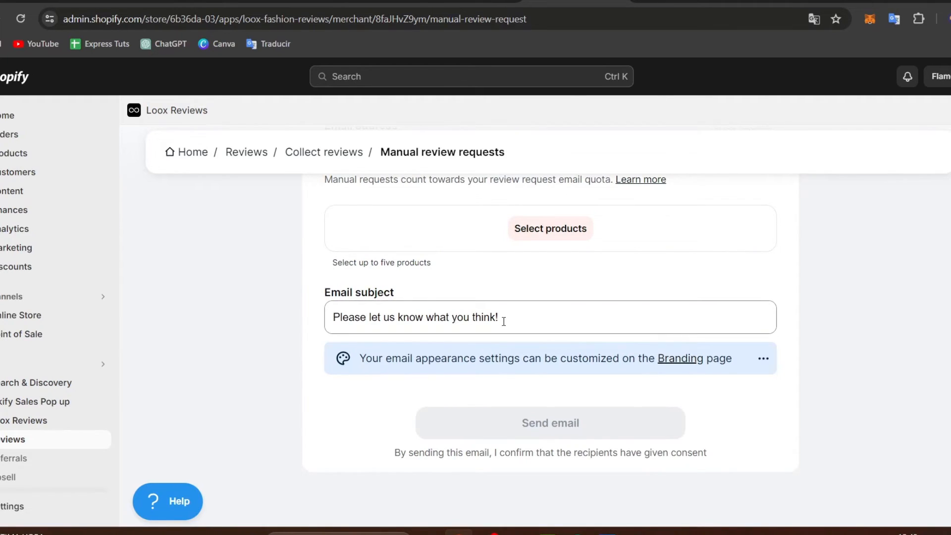
scroll("down", 3)
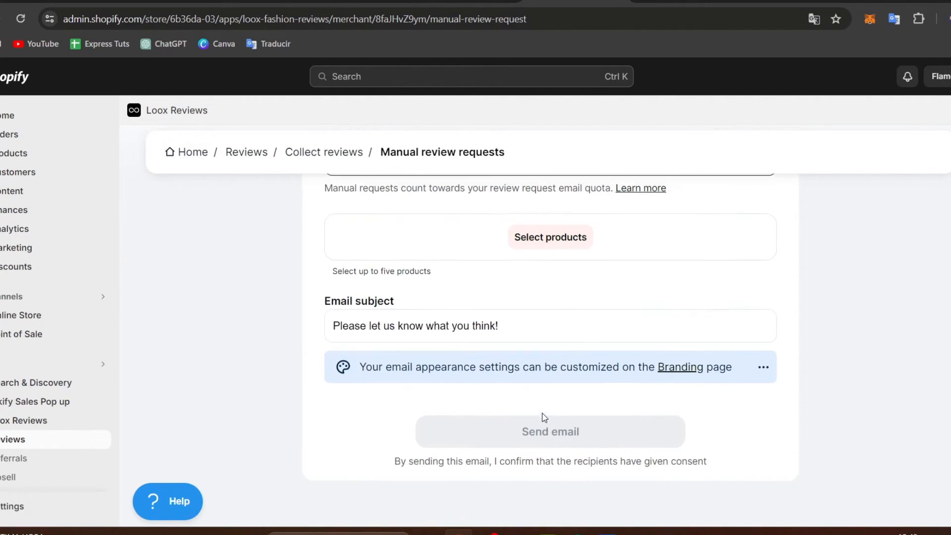
left_click(324, 152)
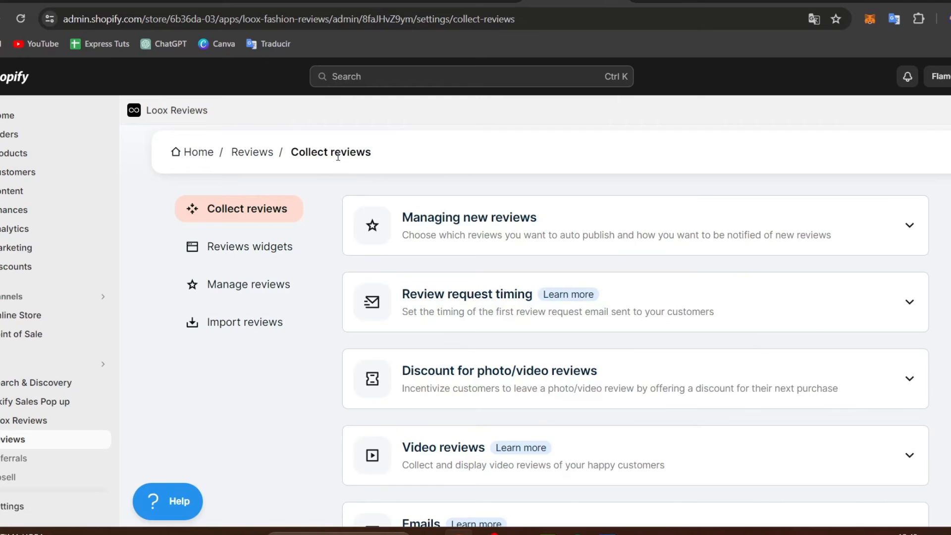
mouse_move(340, 193)
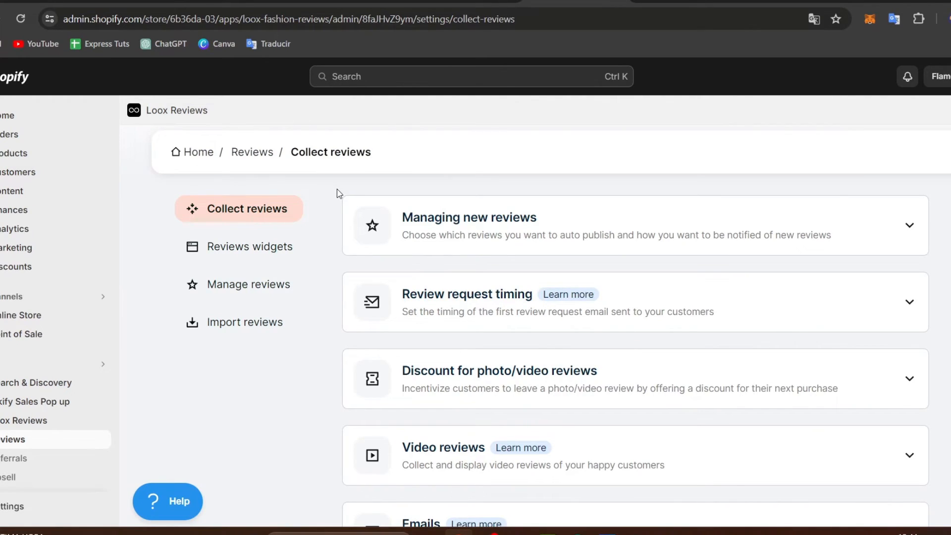
mouse_move(342, 260)
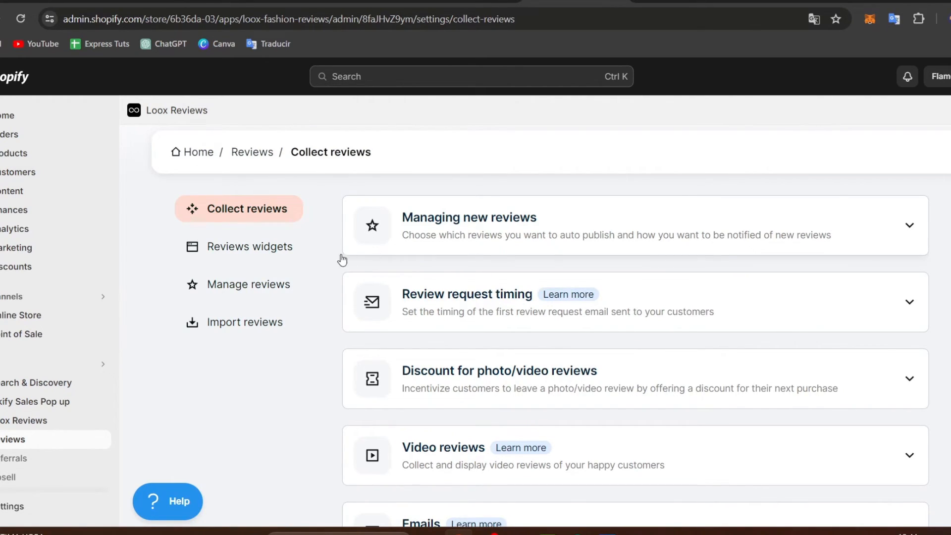
left_click(246, 322)
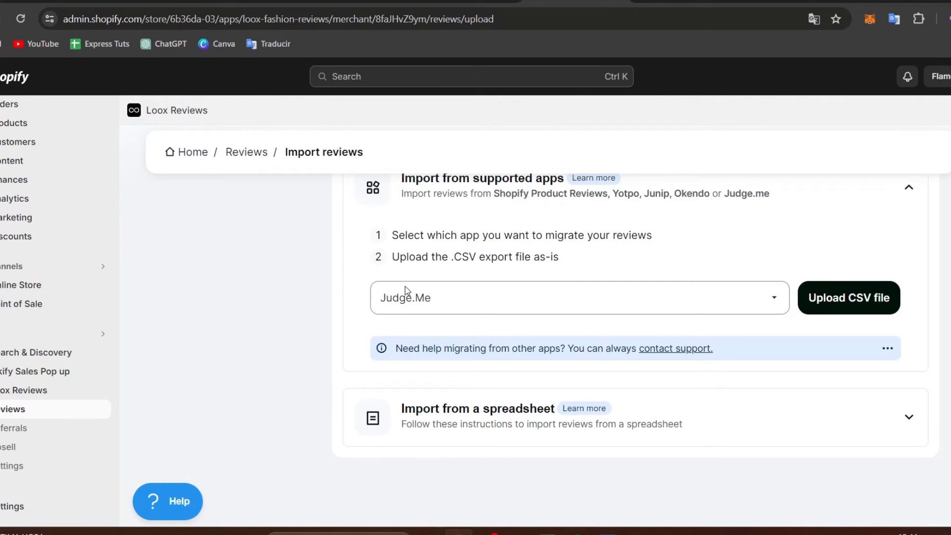
- Scroll the Loox Import reviews page to see the supported-app migration options
scroll("up", 3)
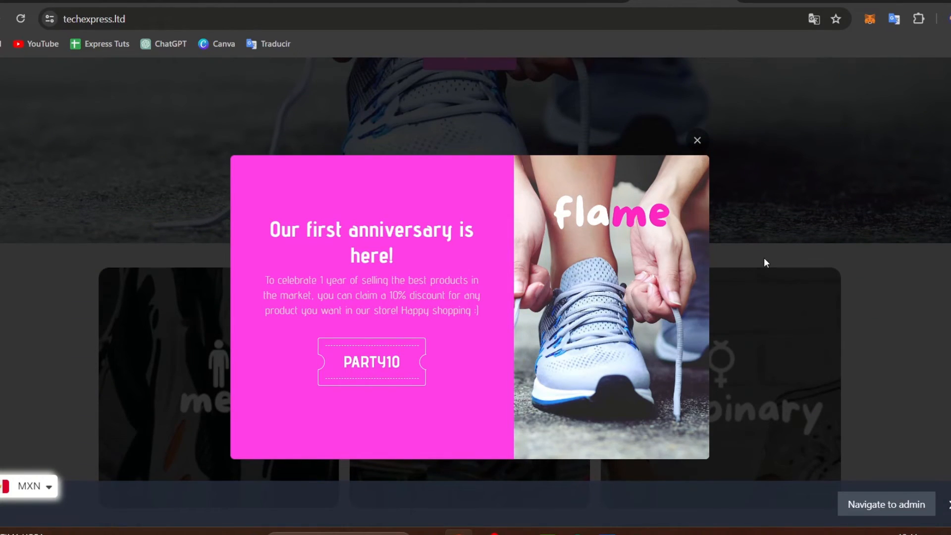
- Scroll the Waterproof Leather Shoes page to check the Loox widget showing 0 reviews
scroll("down", 3)
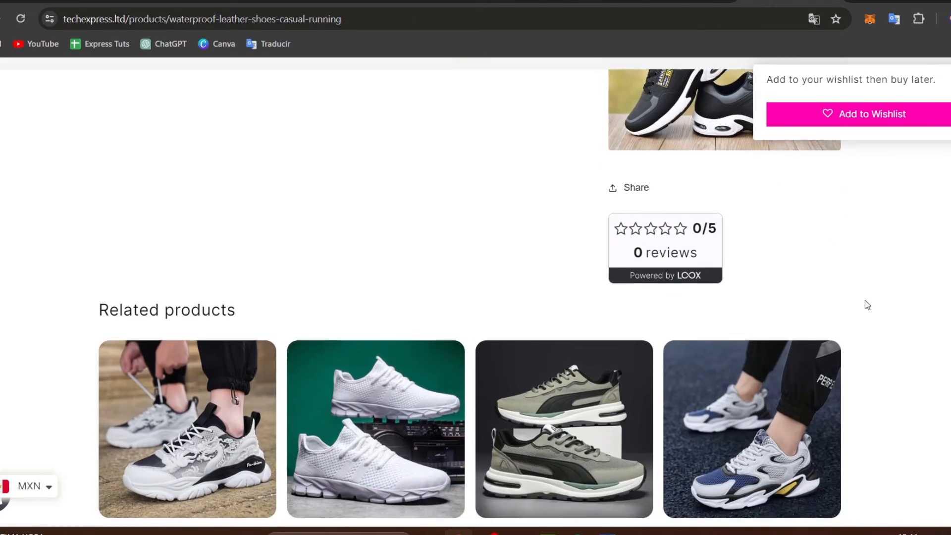
scroll("up", 3)
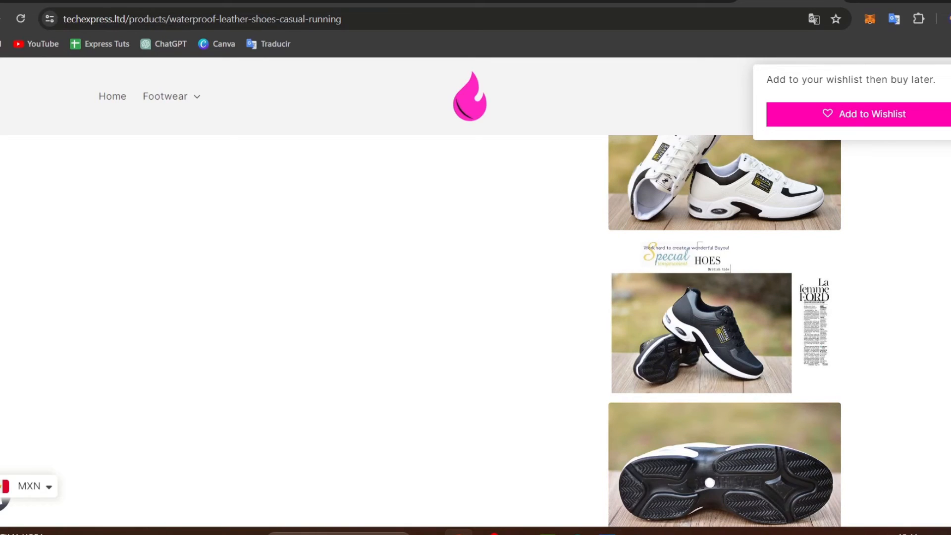
mouse_move(556, 14)
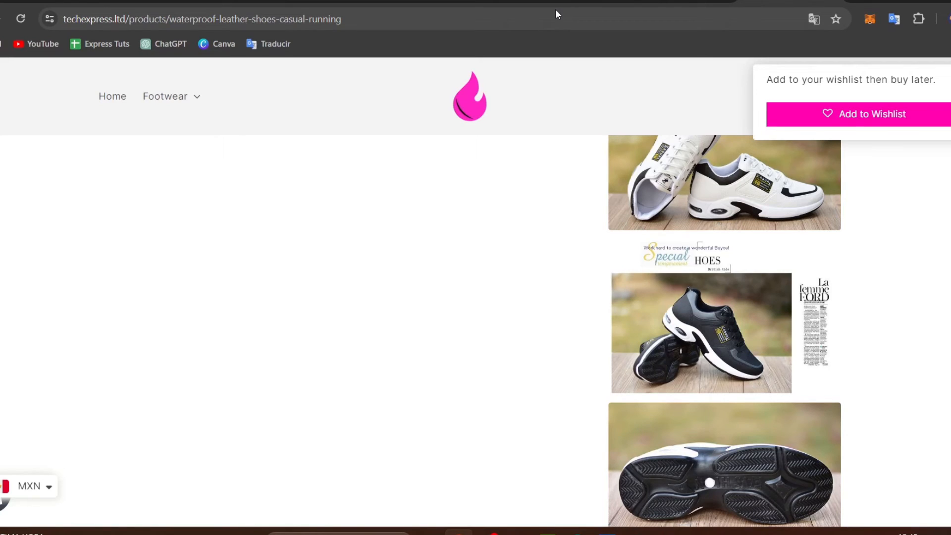
scroll("down", 3)
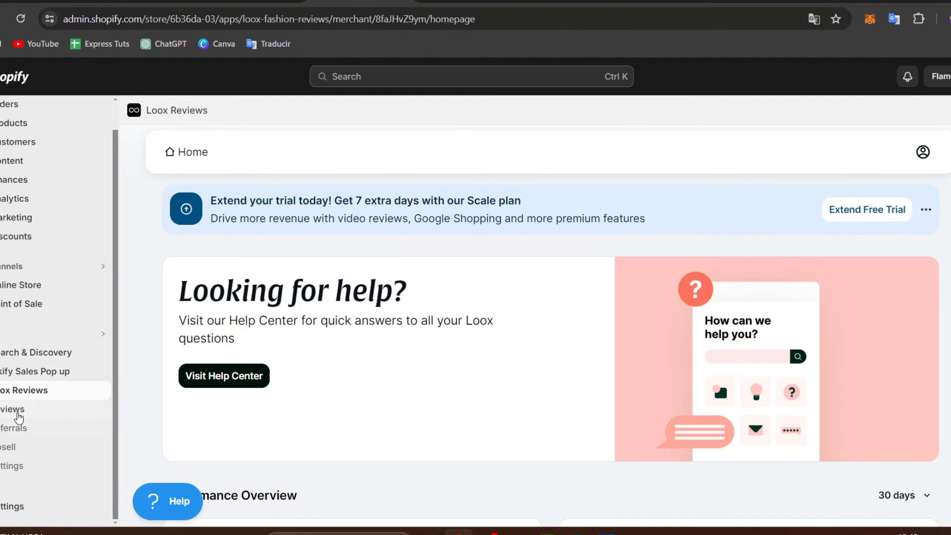
- In Loox Branding settings, try uploading a logo and set widget corners to Sharp
left_click(11, 465)
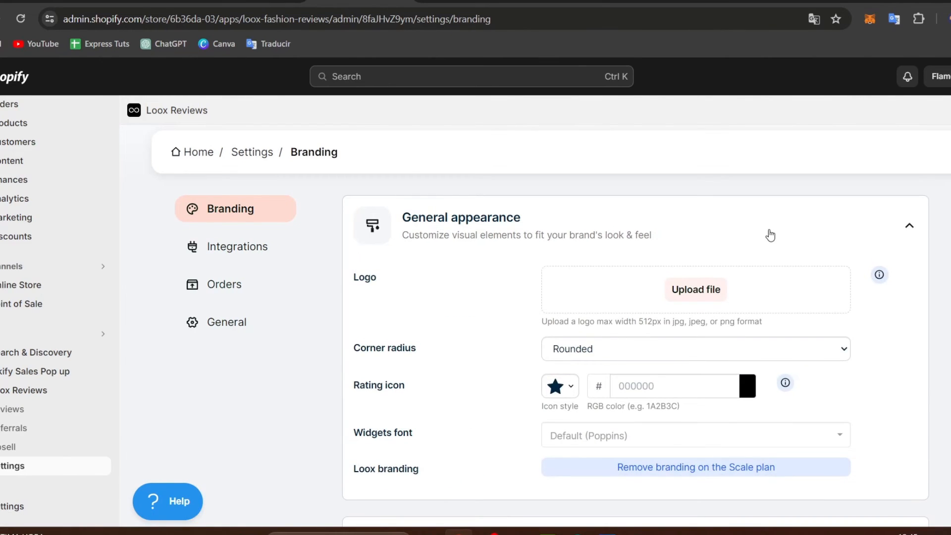
scroll("down", 3)
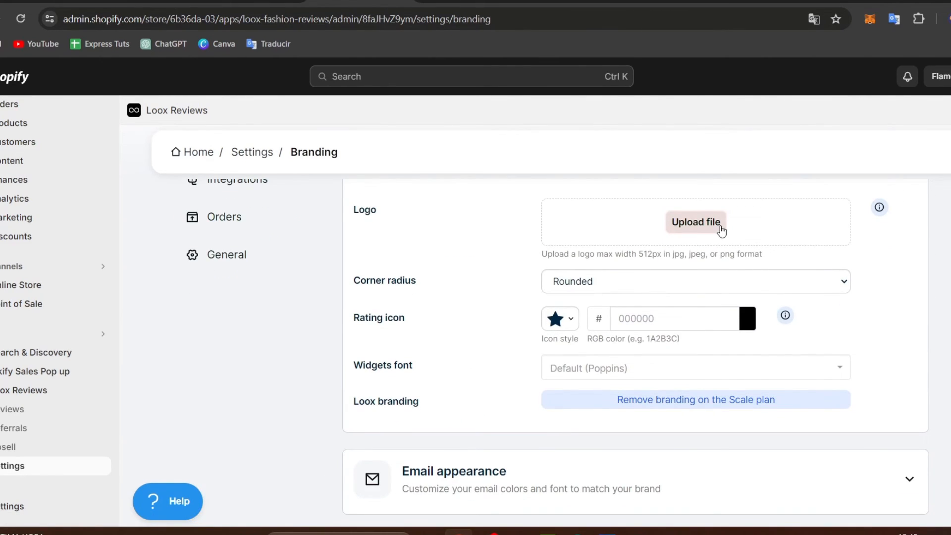
mouse_move(554, 335)
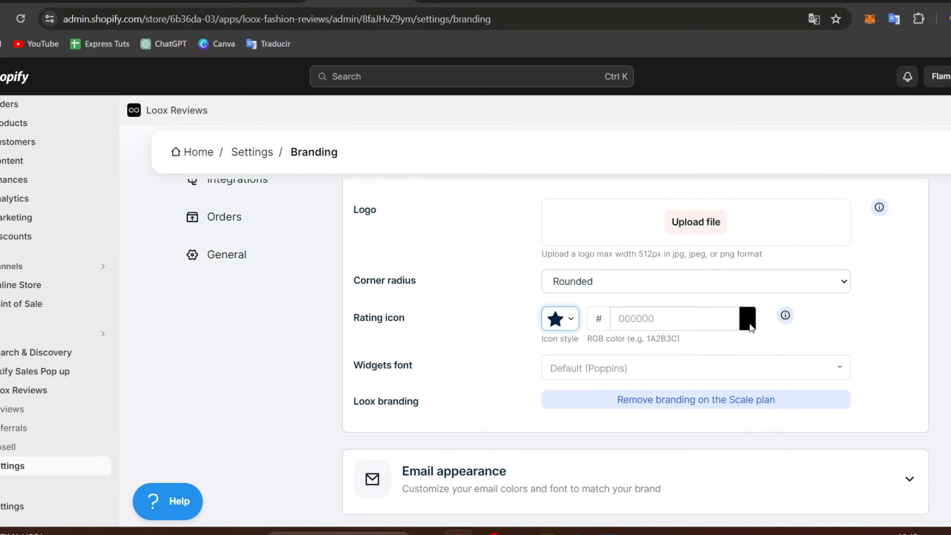
mouse_move(454, 406)
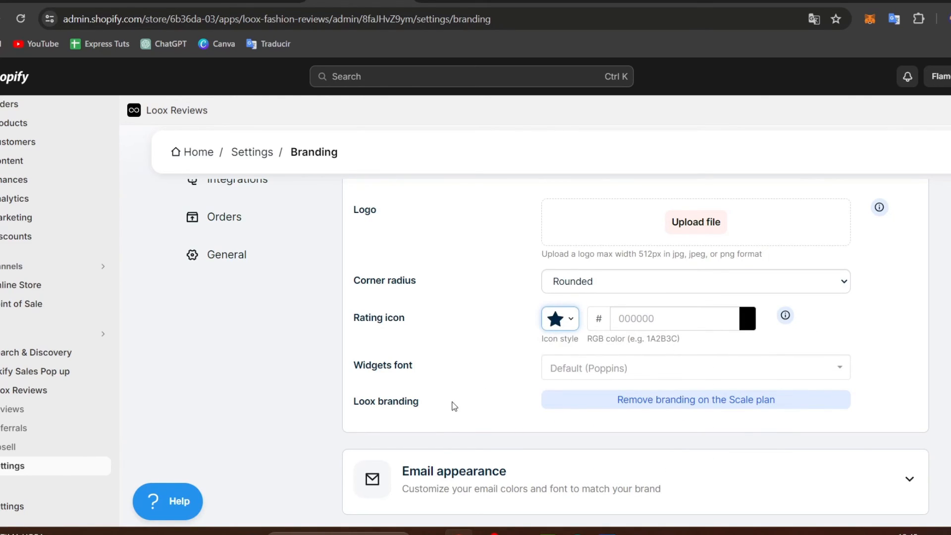
mouse_move(753, 364)
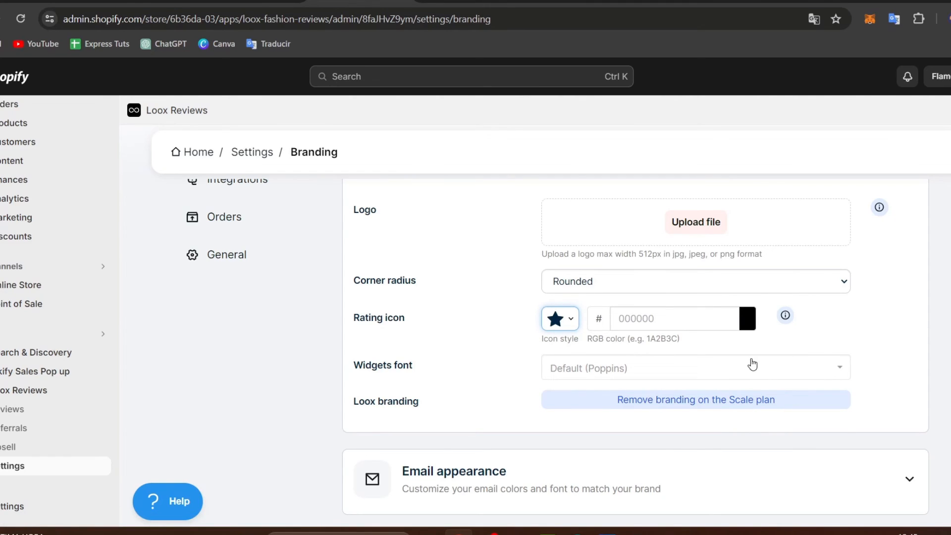
left_click(695, 221)
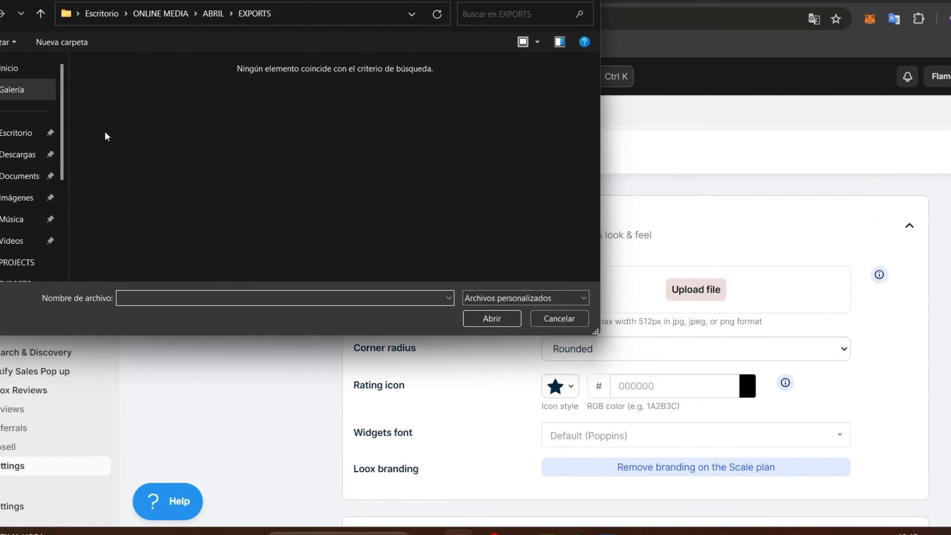
left_click(18, 155)
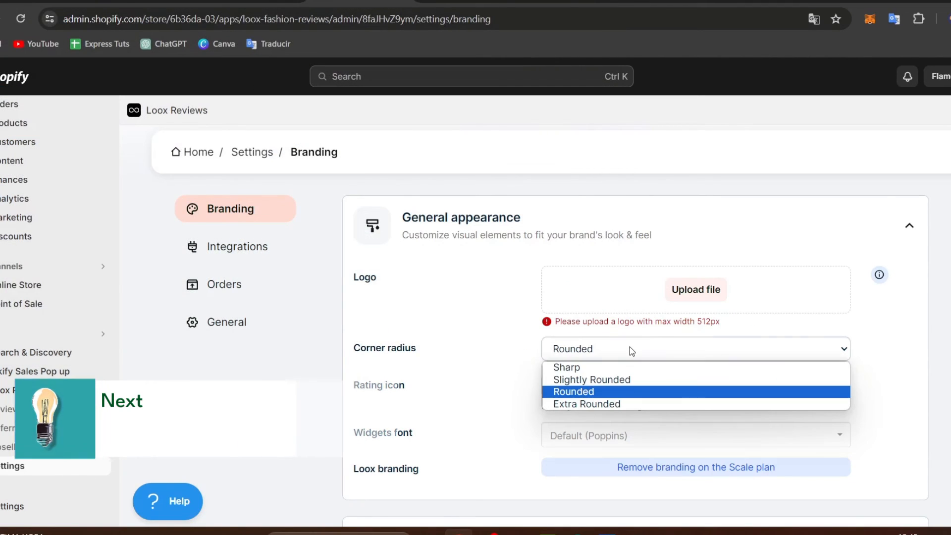
left_click(566, 367)
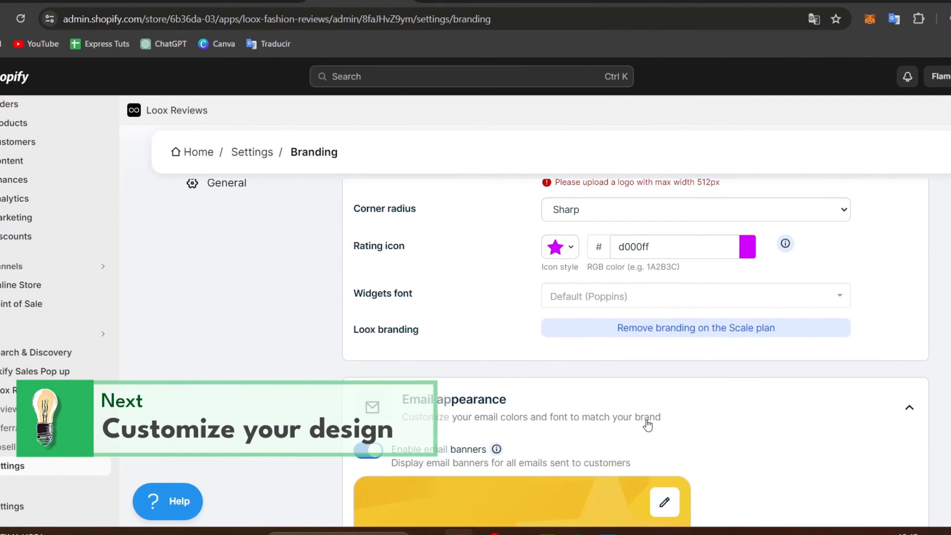
- Set the whitestarlogo flame image as the Loox email banner
scroll("down", 3)
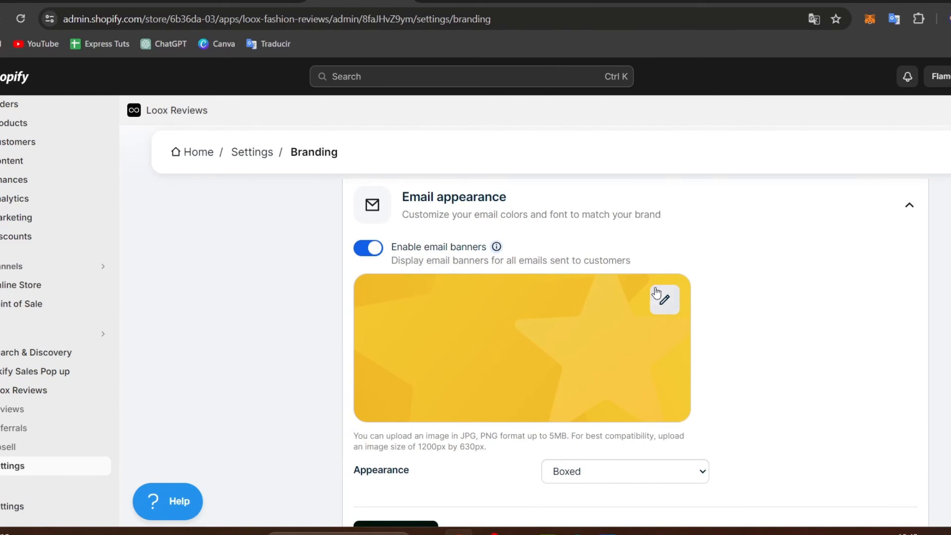
left_click(664, 300)
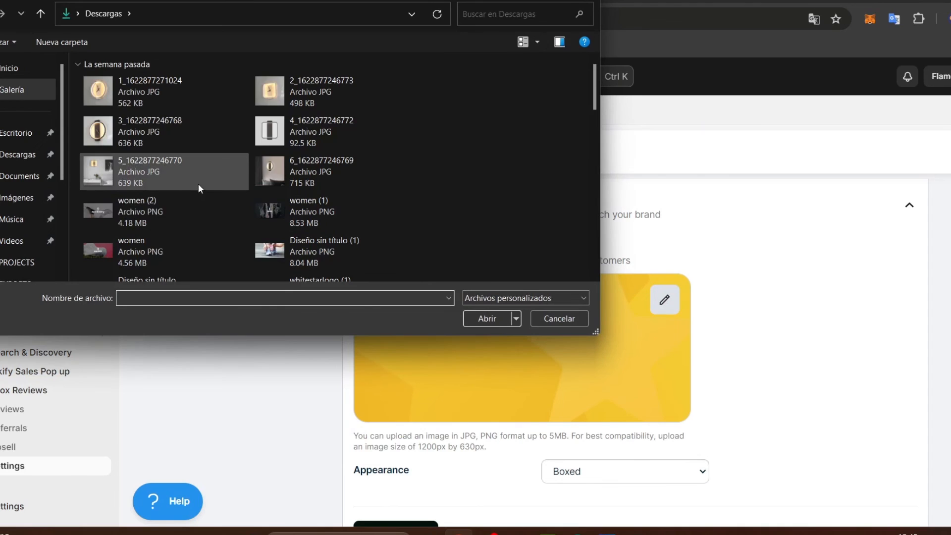
left_click(144, 126)
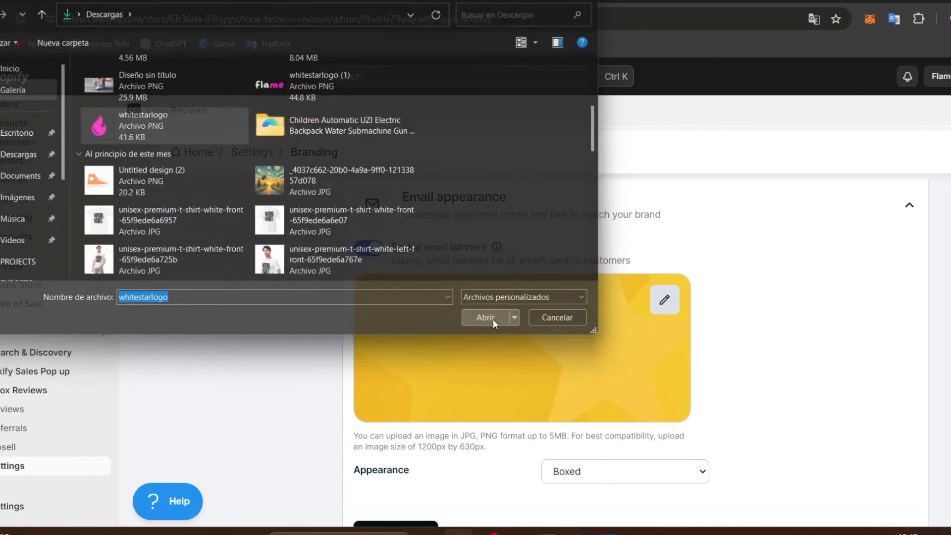
left_click(486, 317)
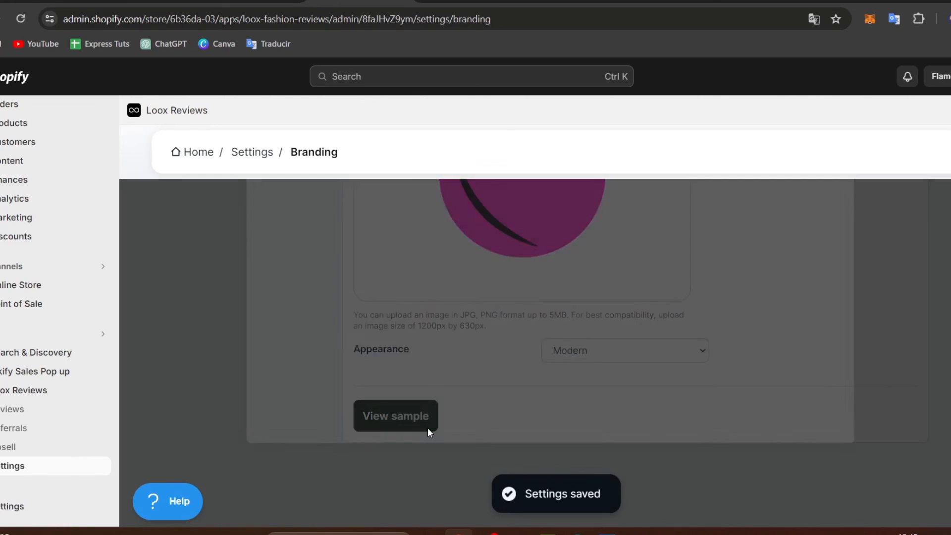
- Preview the sample review request email, then view the live product page's stars
left_click(395, 416)
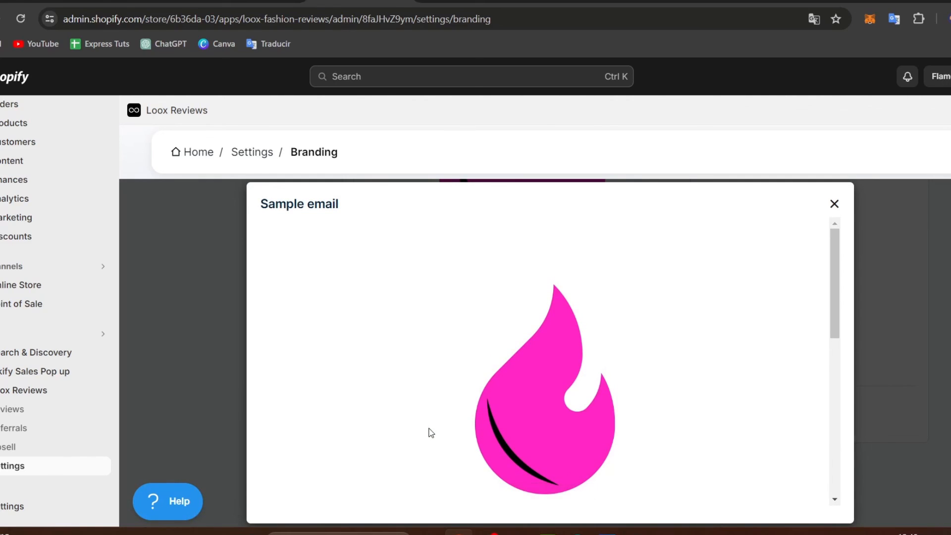
scroll("down", 3)
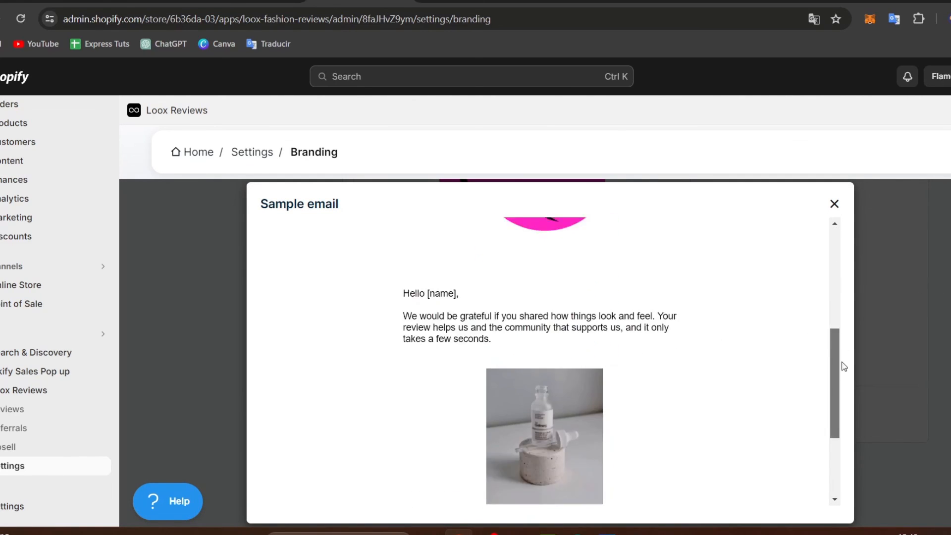
scroll("up", 3)
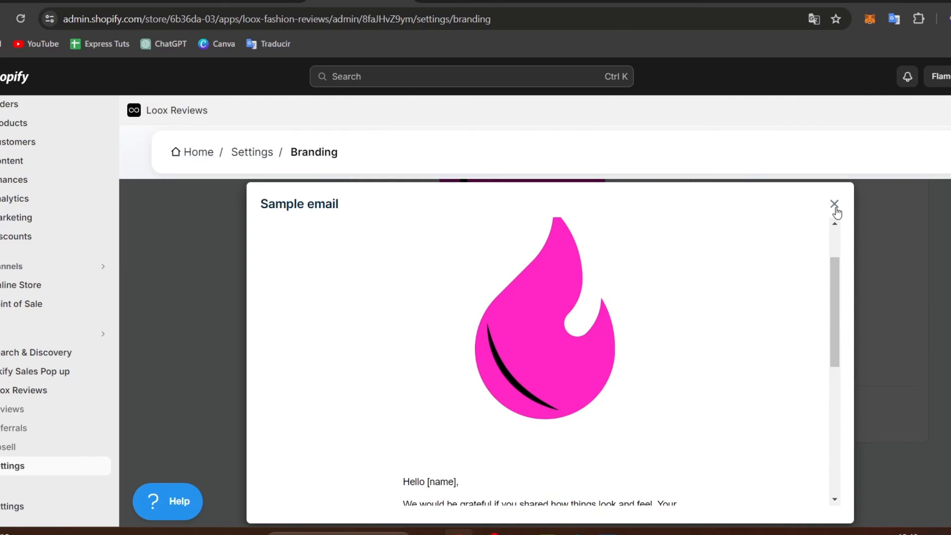
left_click(835, 203)
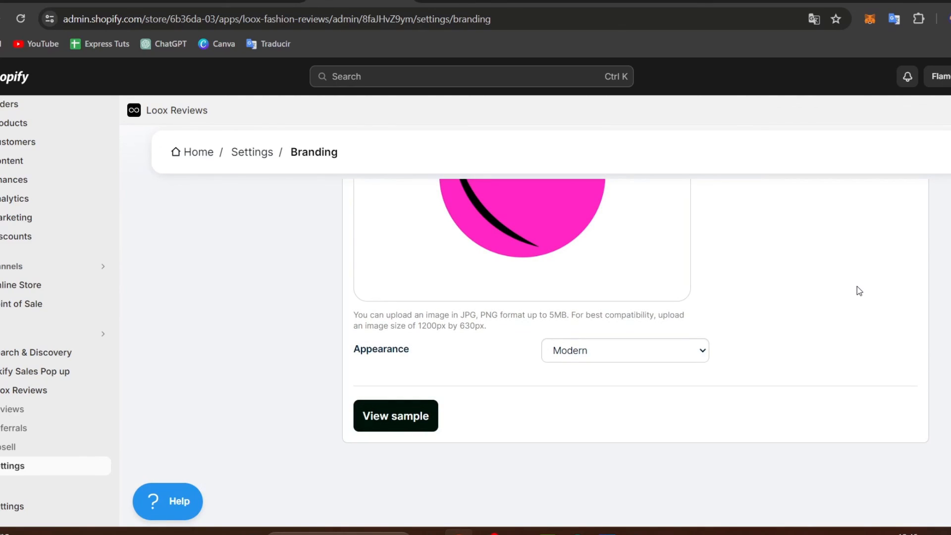
left_click(395, 416)
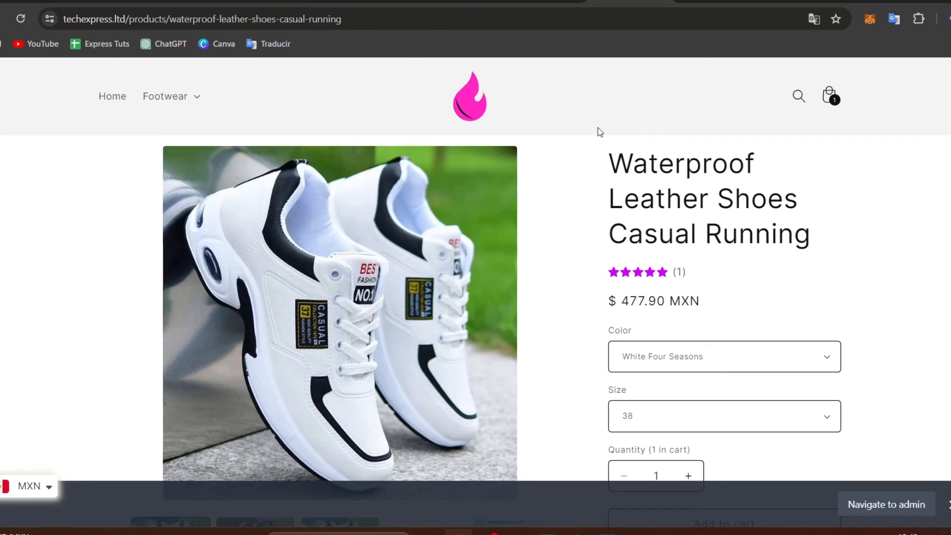